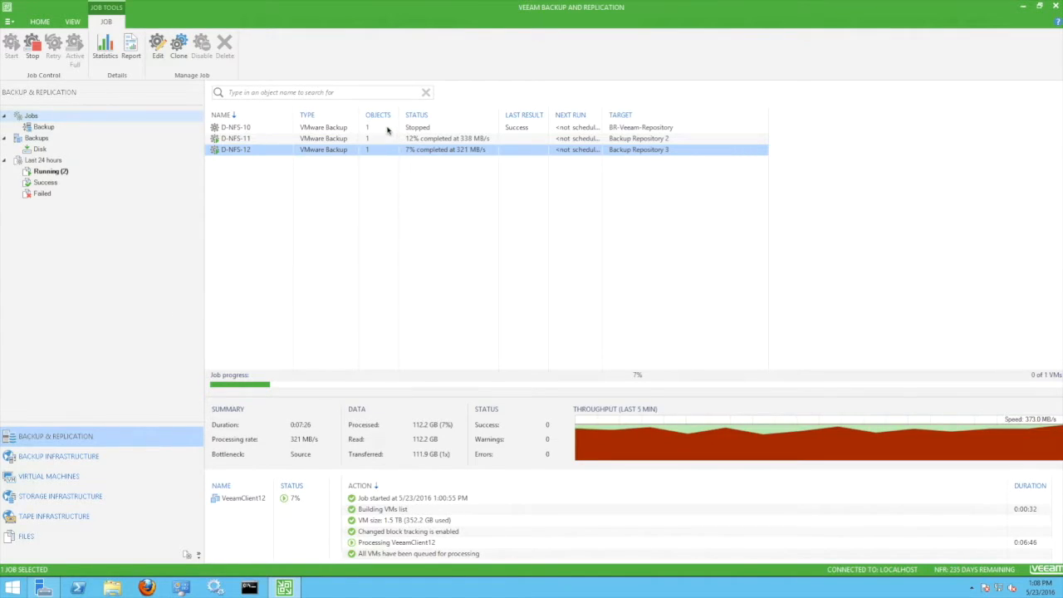
Review each backup job's summary, then browse the Direct NFS Access Mode guide page and its bookmarks.
left_click(236, 126)
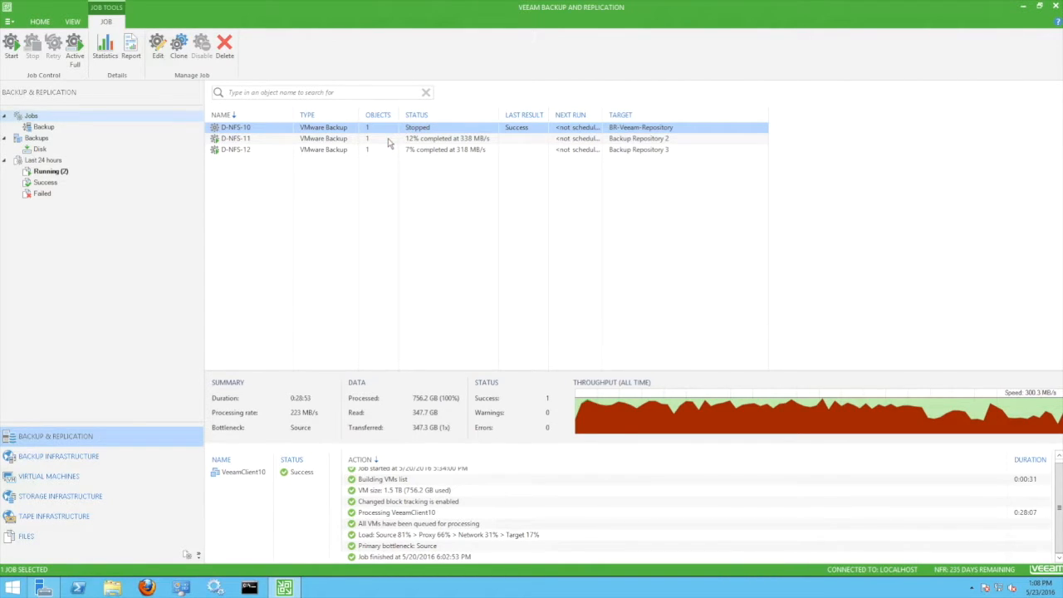
left_click(236, 138)
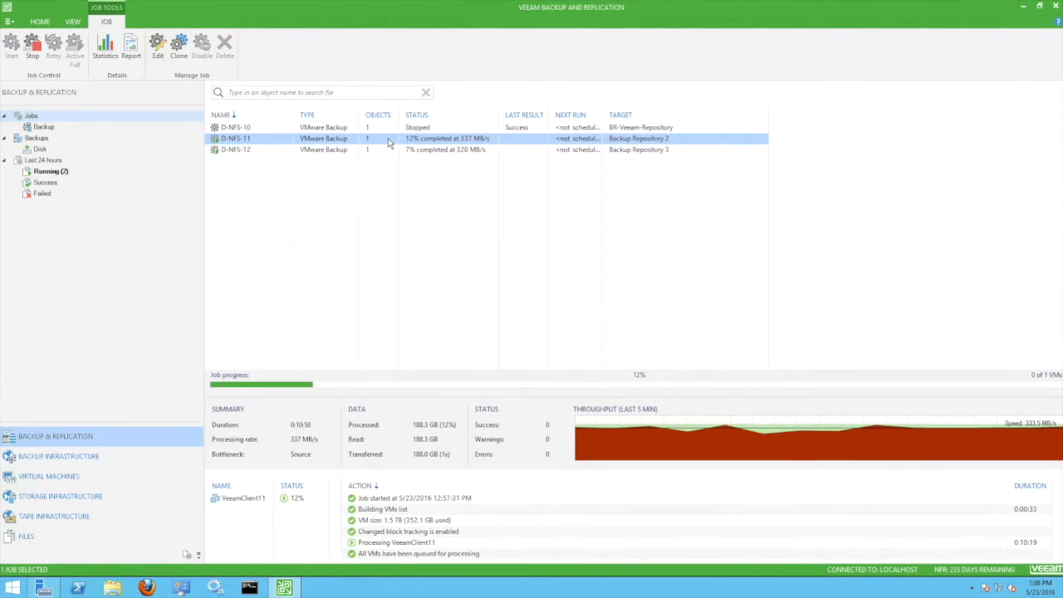
left_click(236, 149)
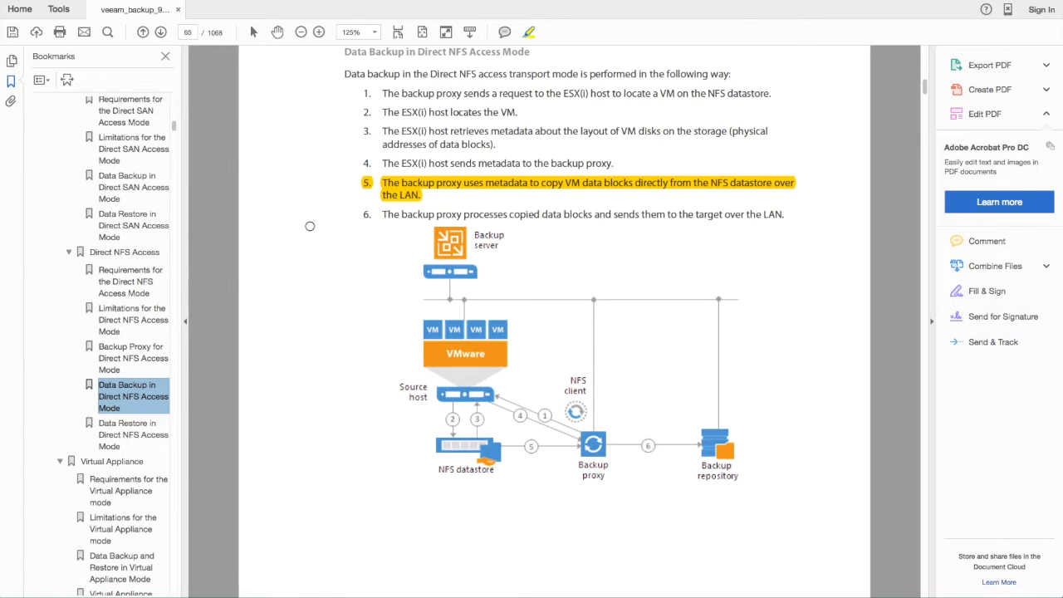
mouse_move(462, 504)
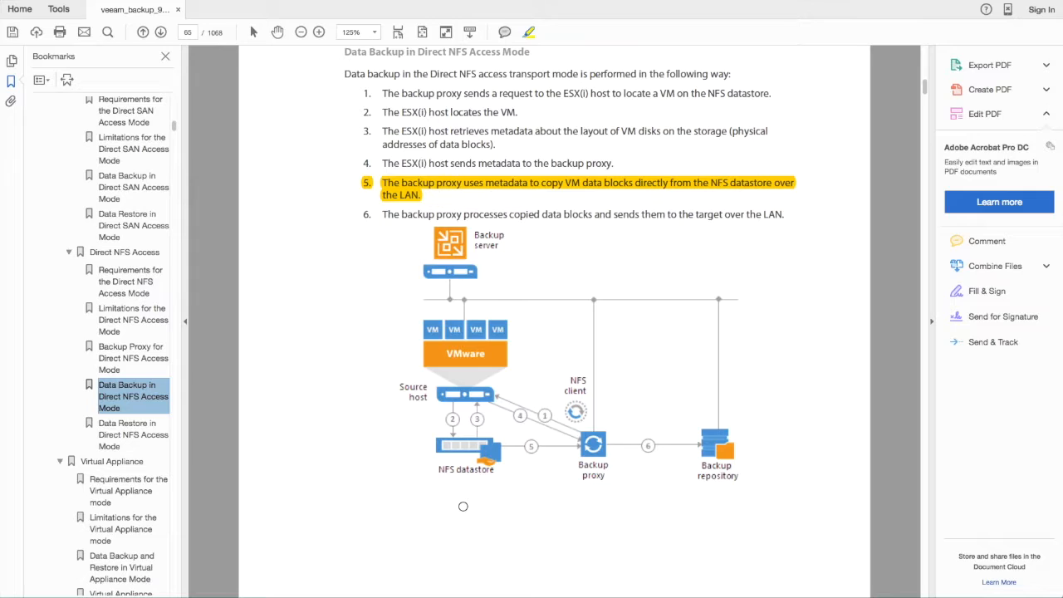
mouse_move(597, 503)
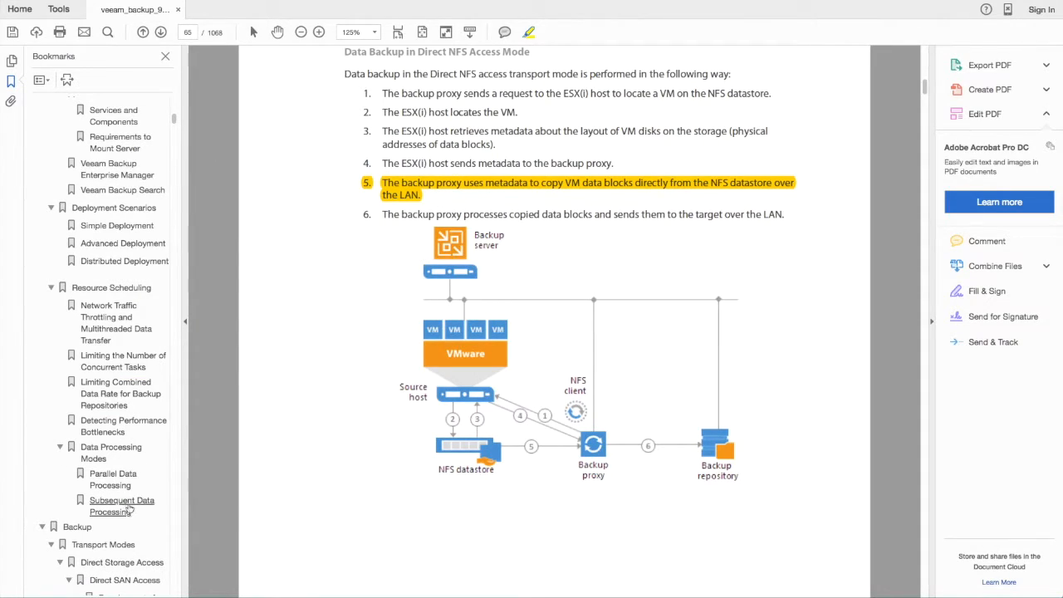
left_click(103, 545)
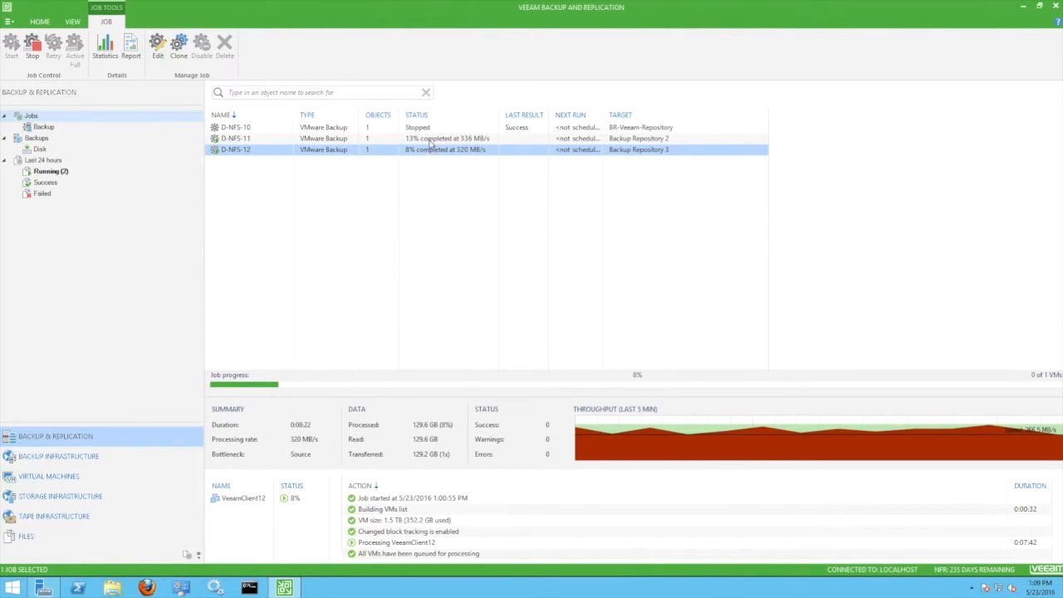
View the running D-NFS-11 job's progress window and its VM action log showing disks read over nfs.
double_click(236, 138)
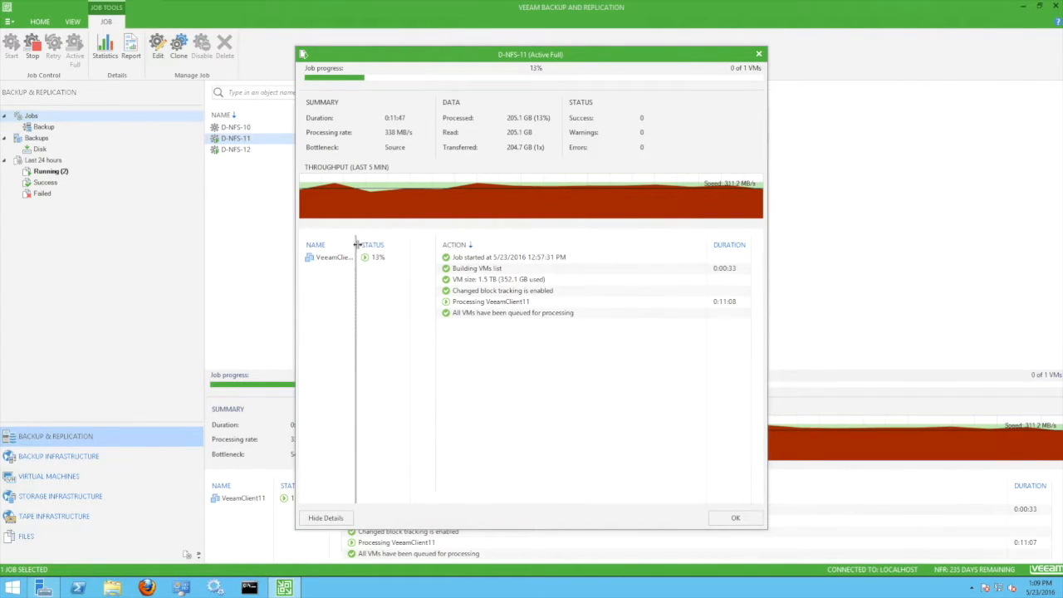
left_click(332, 256)
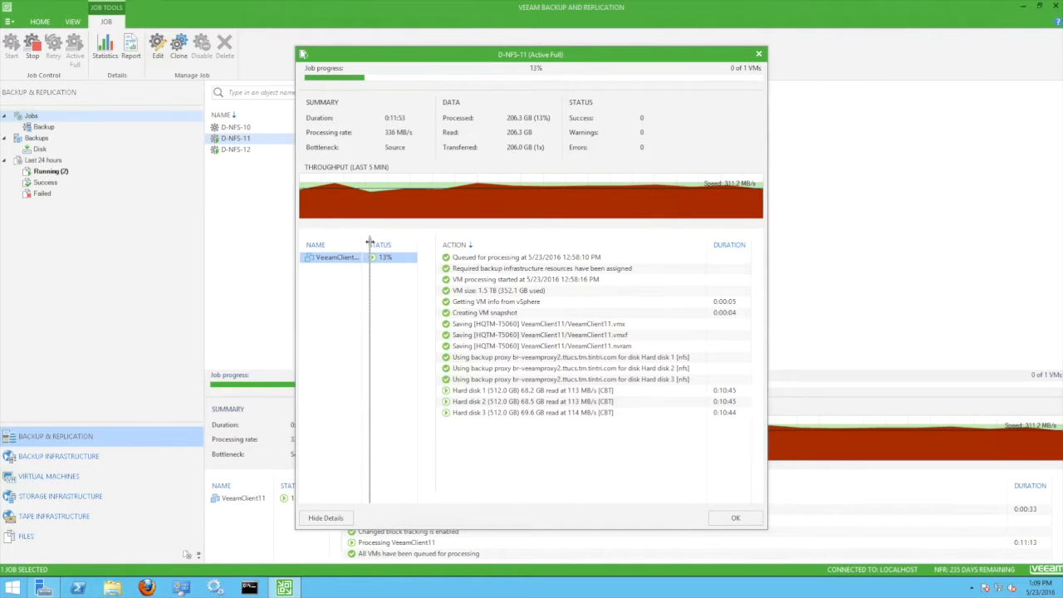
mouse_move(468, 412)
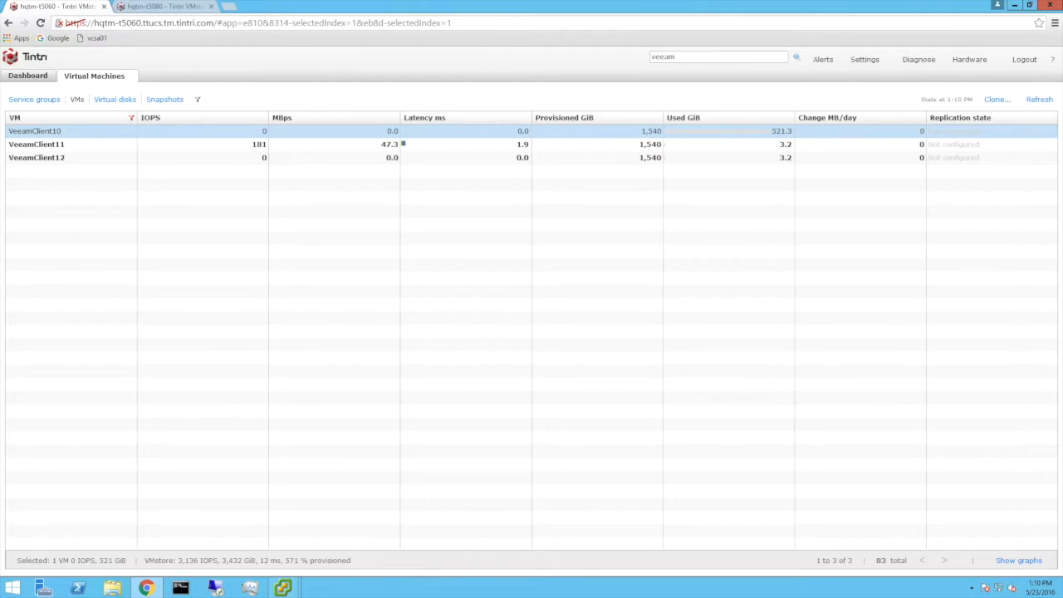
mouse_move(240, 516)
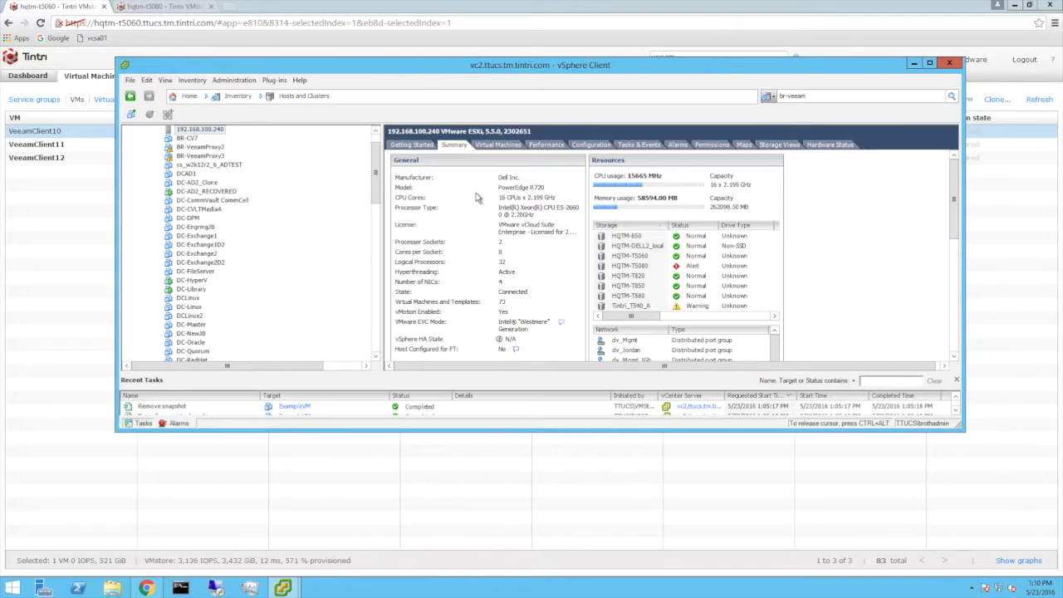
mouse_move(483, 181)
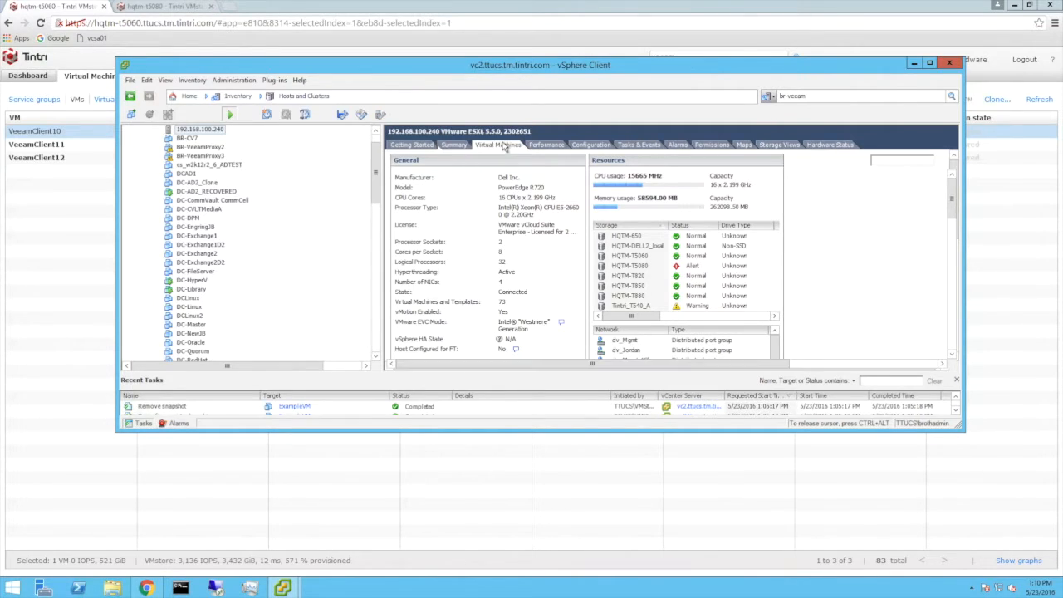
Check the ESXi host's Virtual Machines list in vSphere Client, then return to the Tintri VM list.
left_click(498, 144)
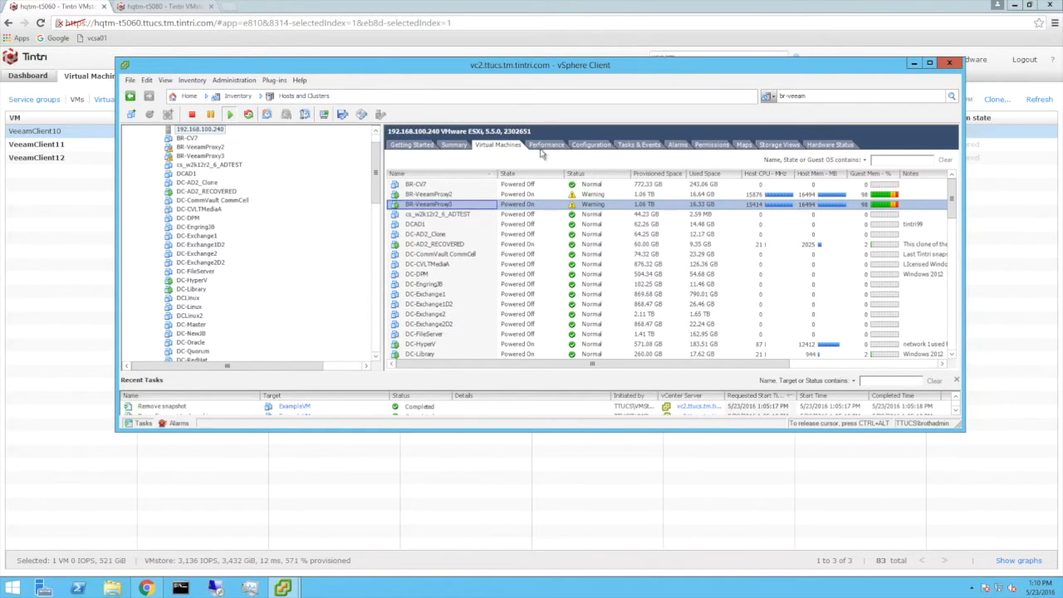
left_click(546, 142)
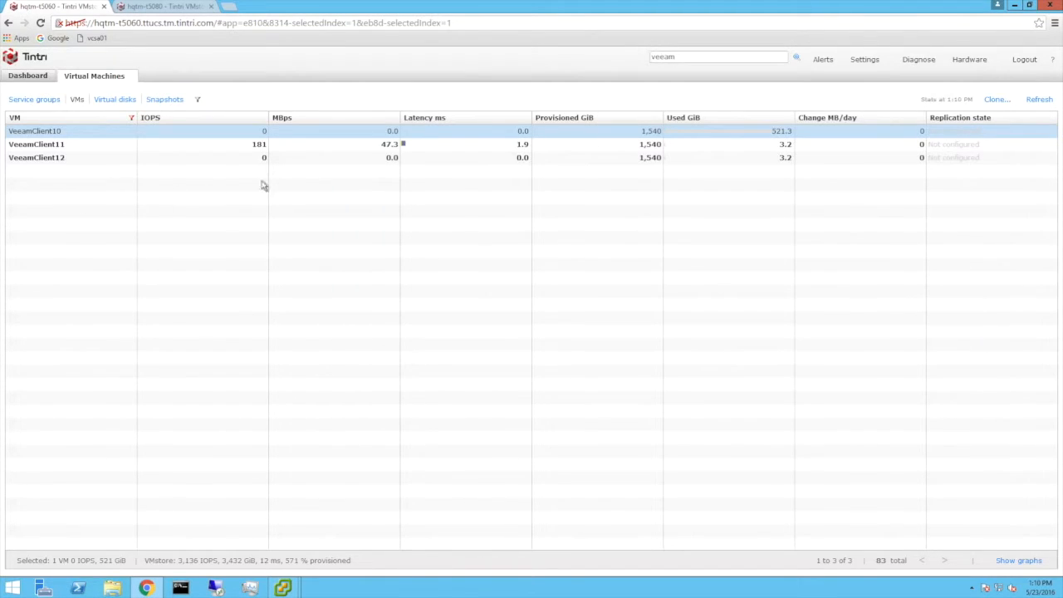
Refresh the VM performance figures repeatedly and show throughput graphs for VeeamClient11.
left_click(1039, 100)
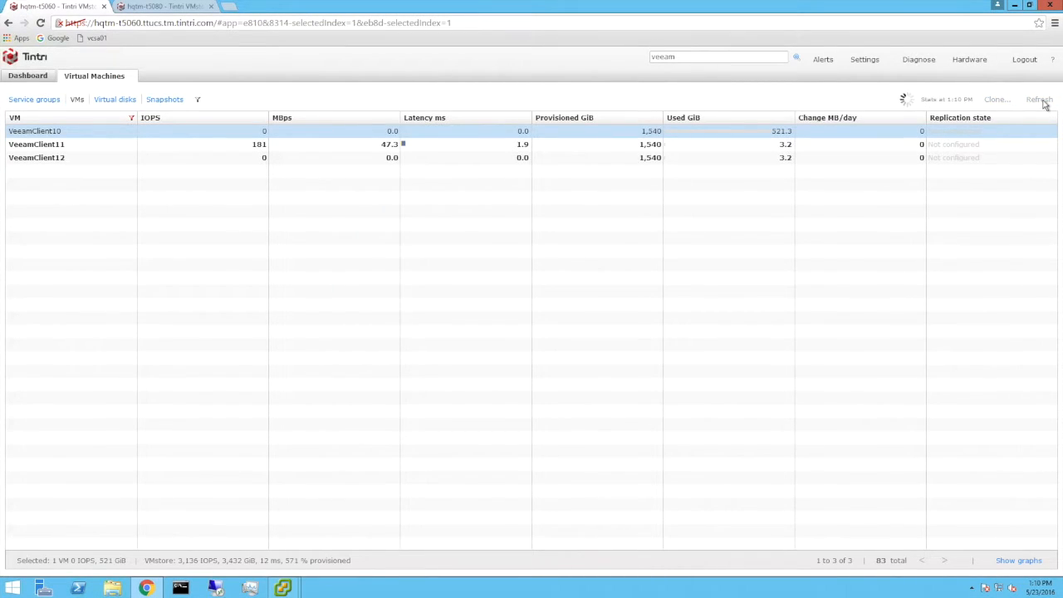
left_click(1040, 100)
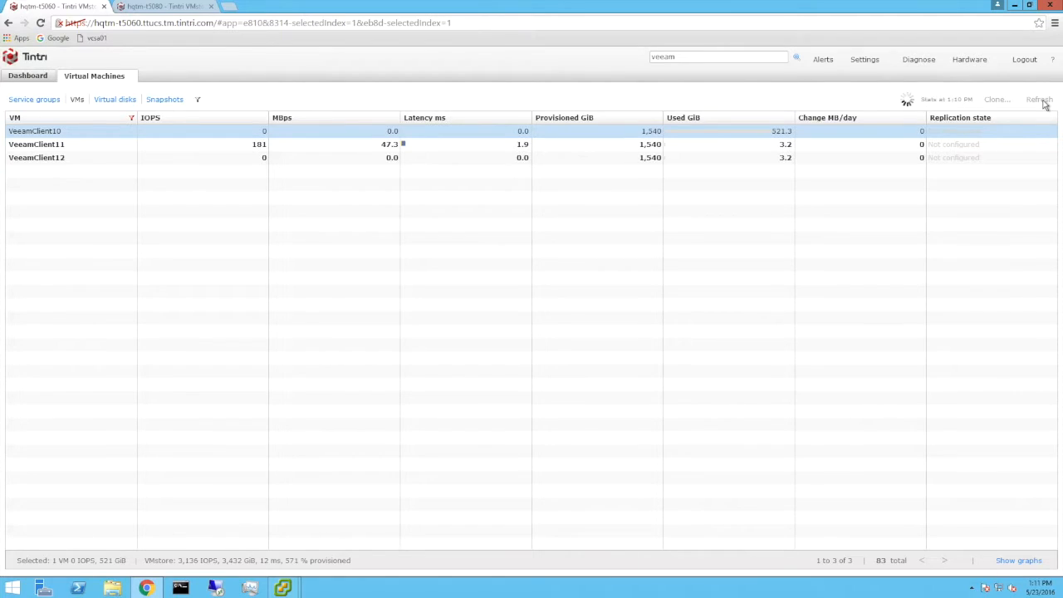
left_click(1039, 100)
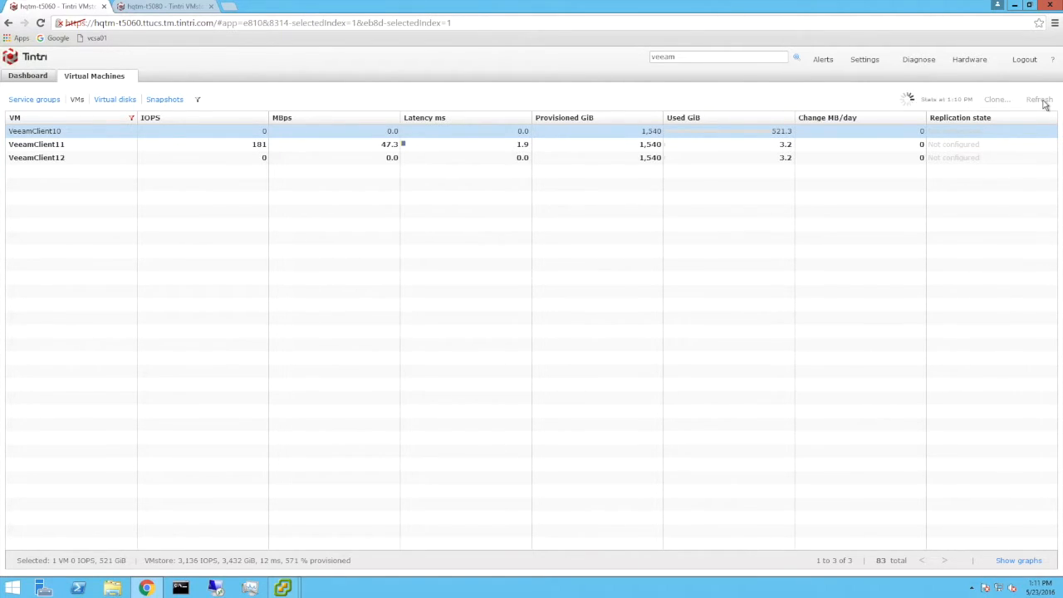
left_click(1039, 99)
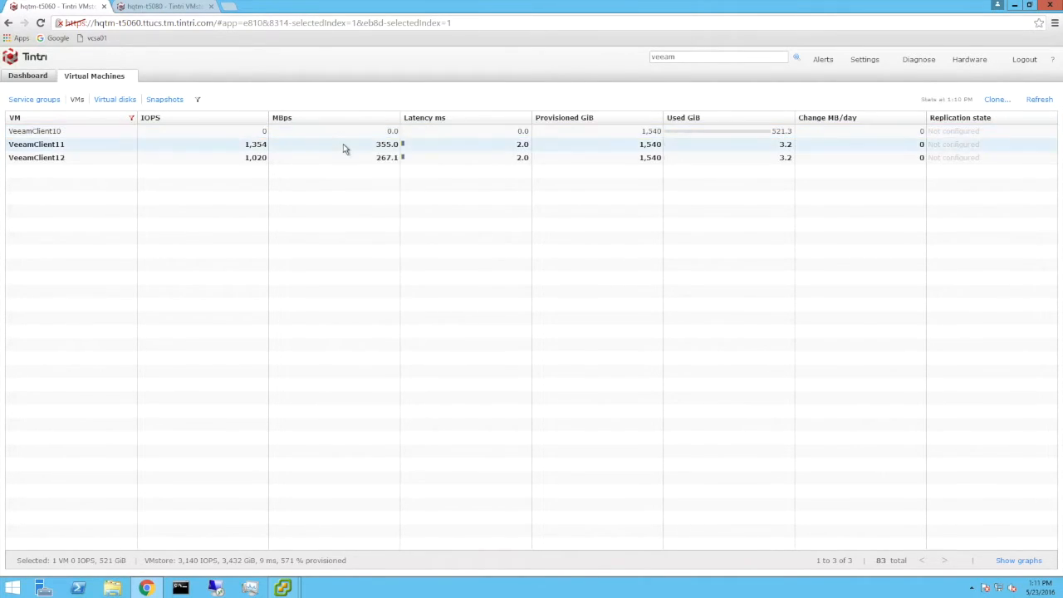
left_click(37, 143)
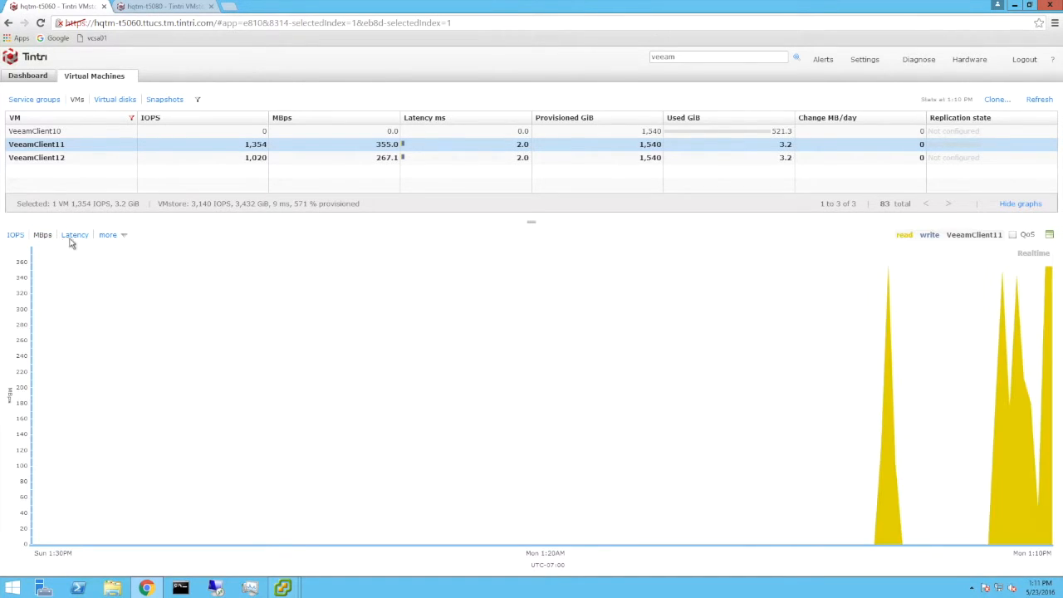
mouse_move(1003, 432)
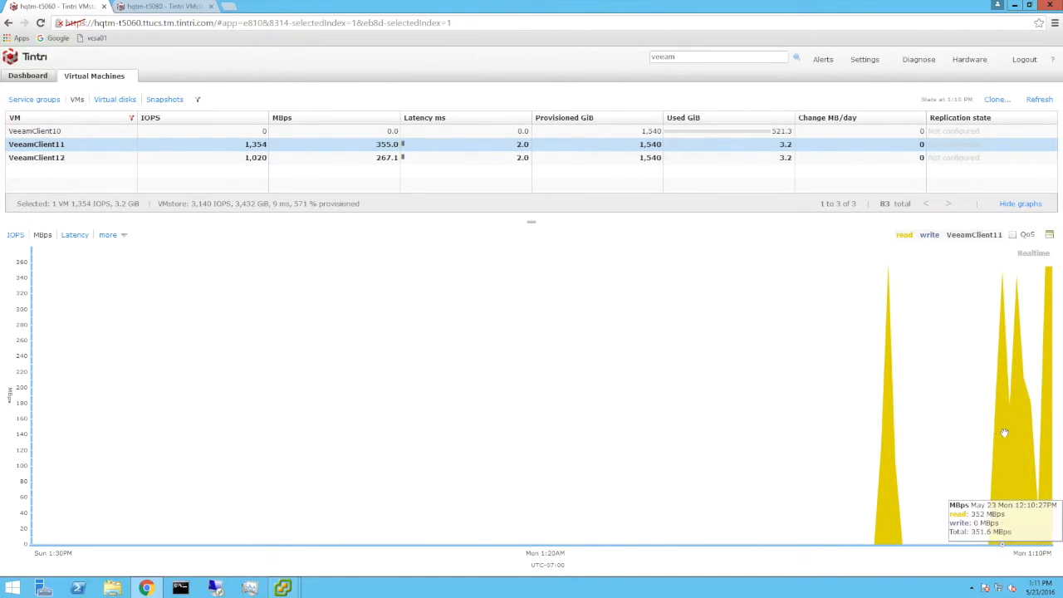
mouse_move(1052, 425)
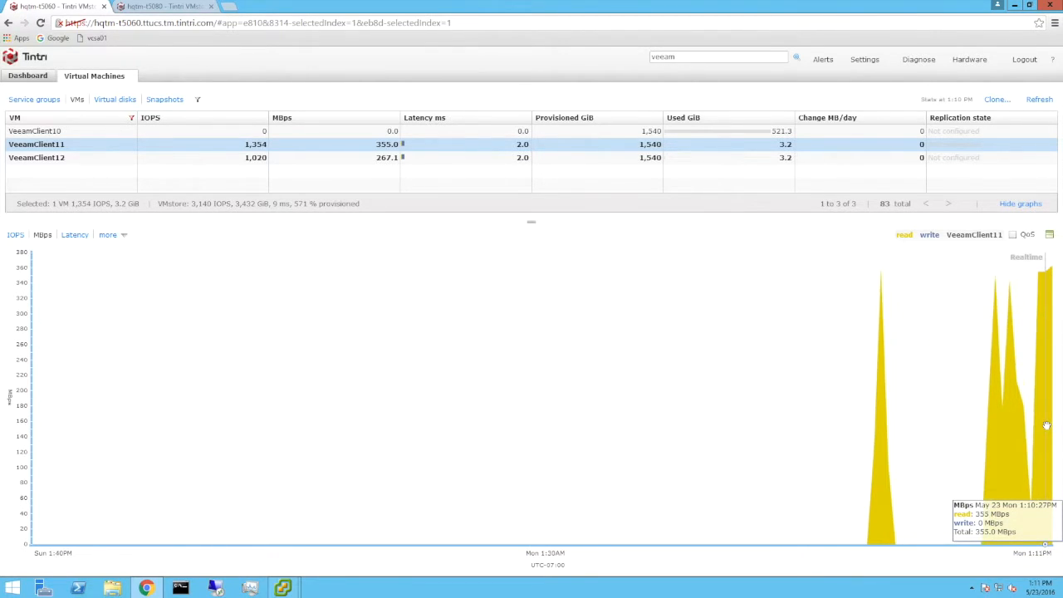
Switch to the per-virtual-disk view and plot one VeeamClient disk's throughput in MBps.
left_click(114, 100)
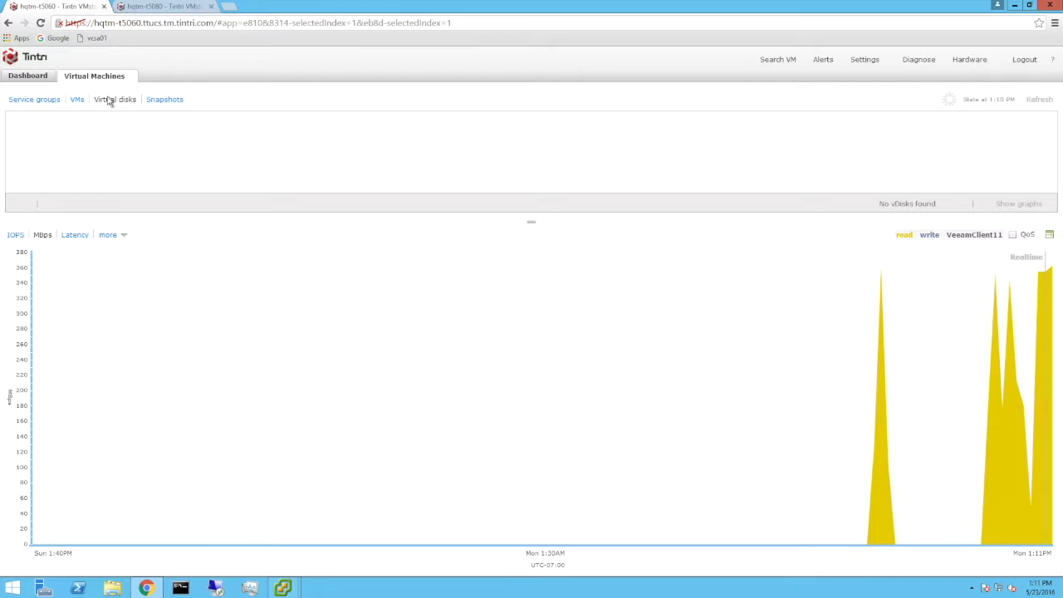
left_click(115, 100)
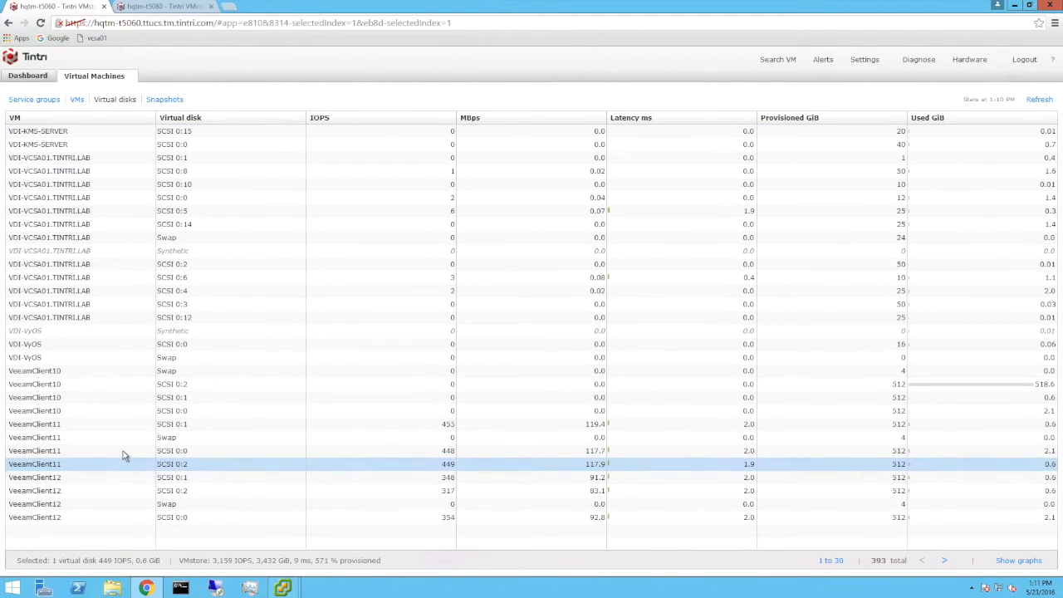
left_click(173, 477)
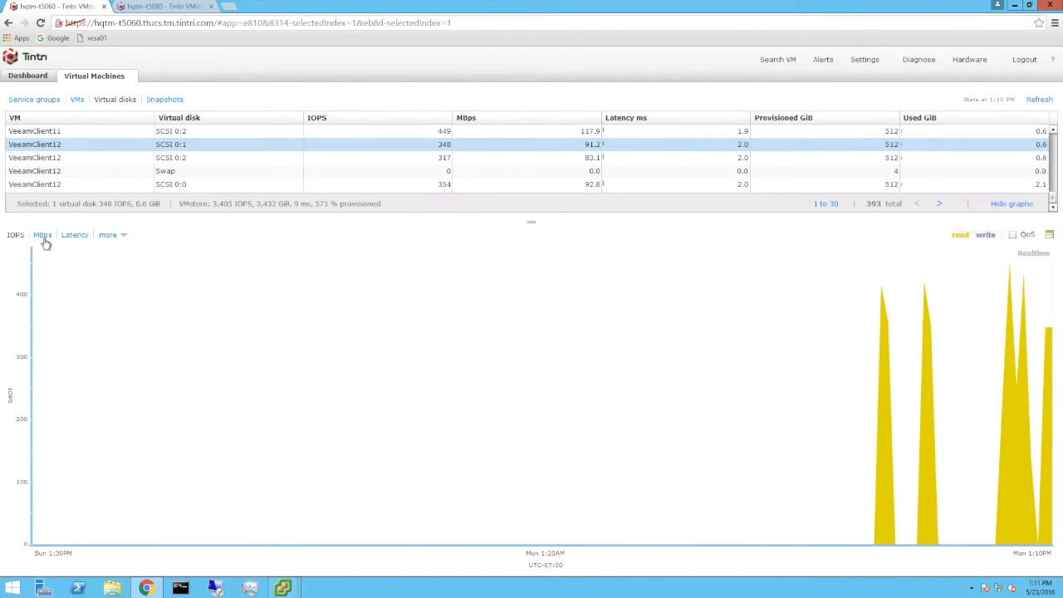
left_click(42, 234)
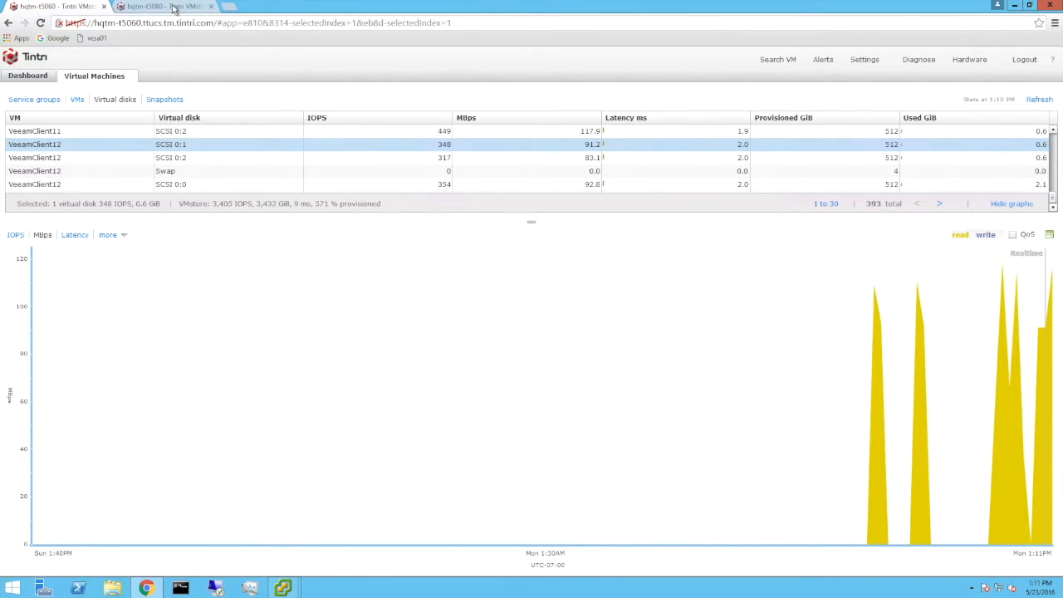
On the other VMstore, filter VMs by 'veeam' and graph BR-VeeamProxy2's throughput in MBps.
left_click(163, 6)
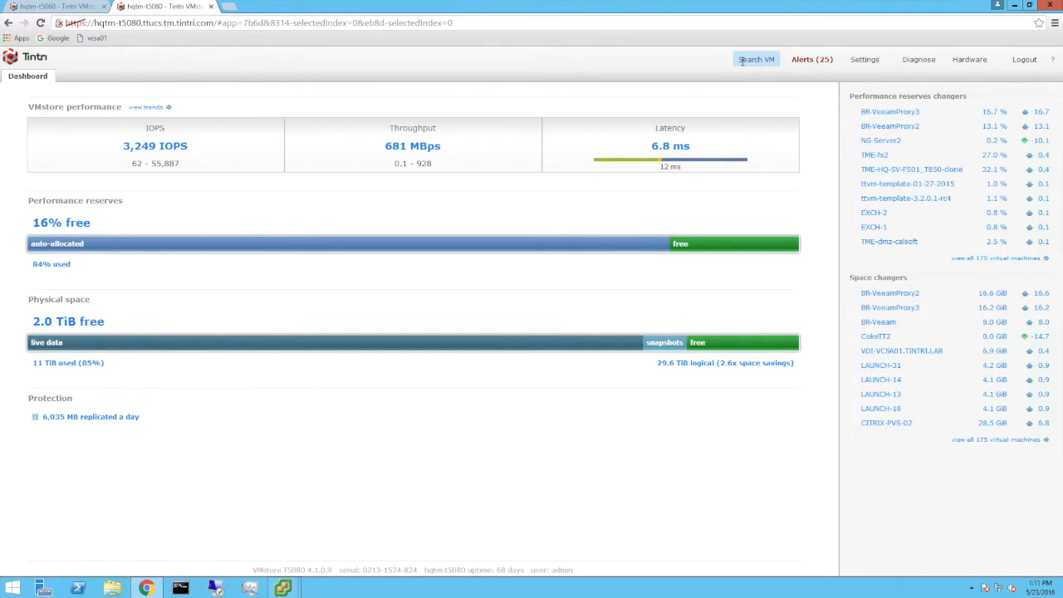
left_click(754, 60)
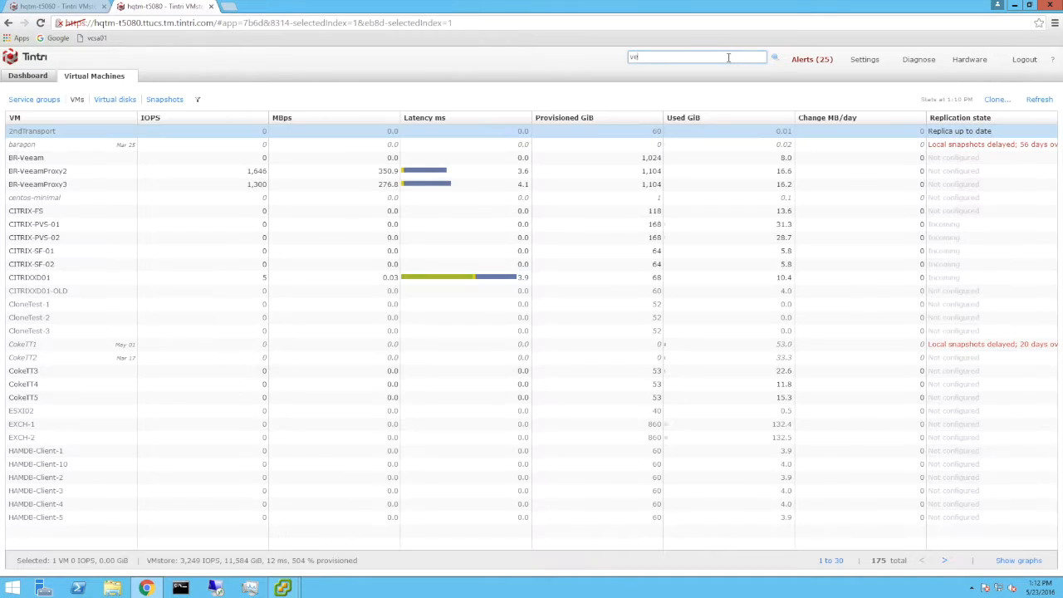
type("veeam")
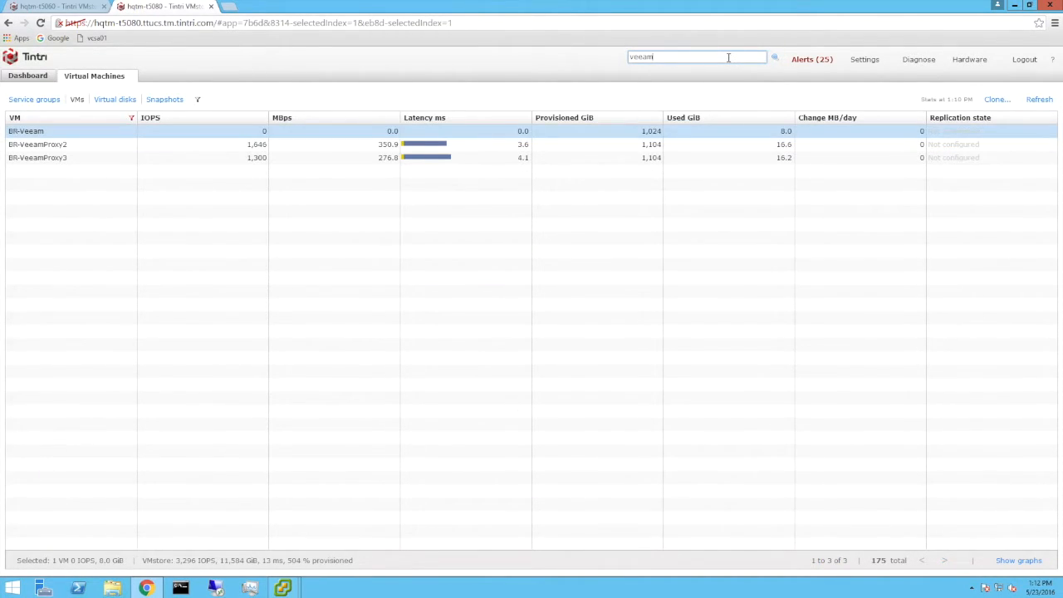
mouse_move(199, 155)
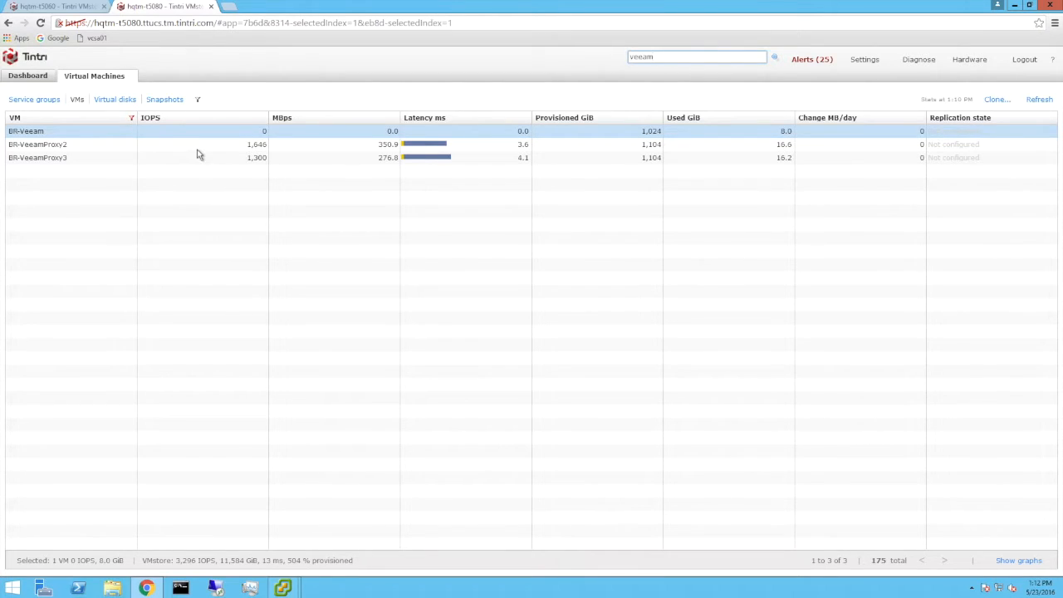
left_click(200, 143)
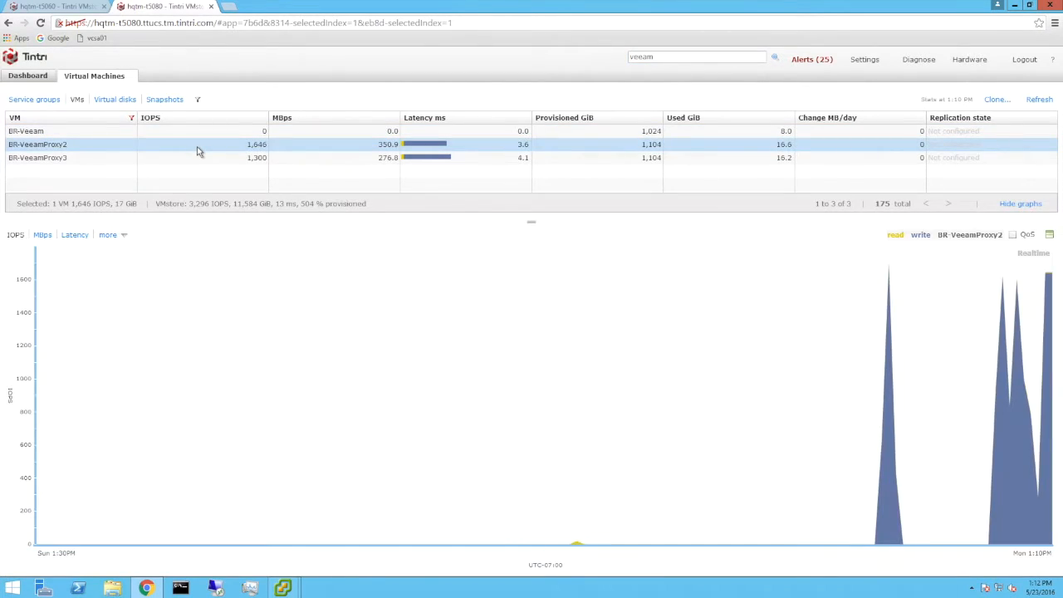
left_click(41, 234)
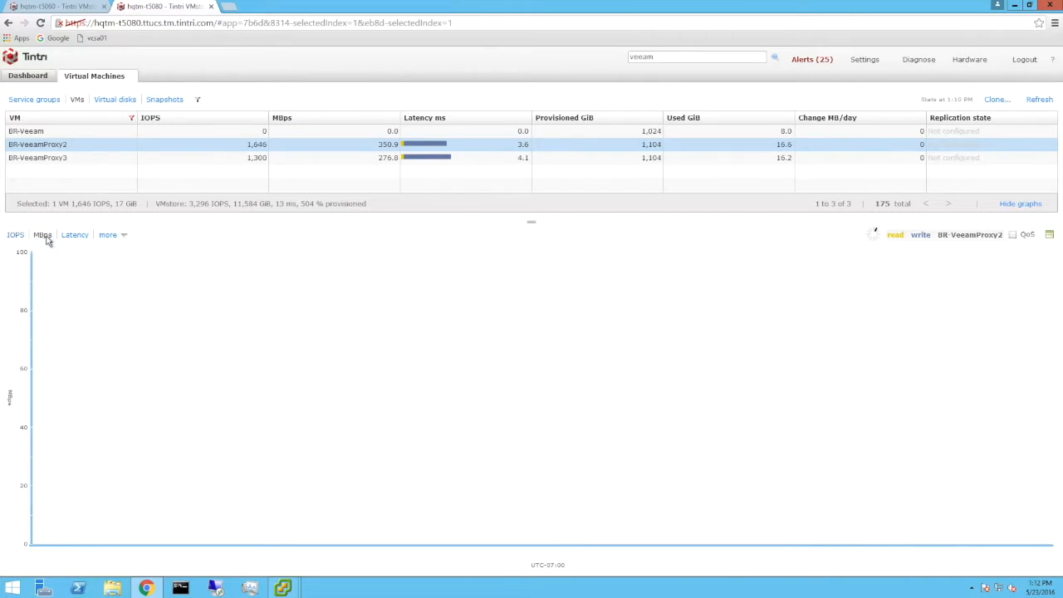
left_click(41, 234)
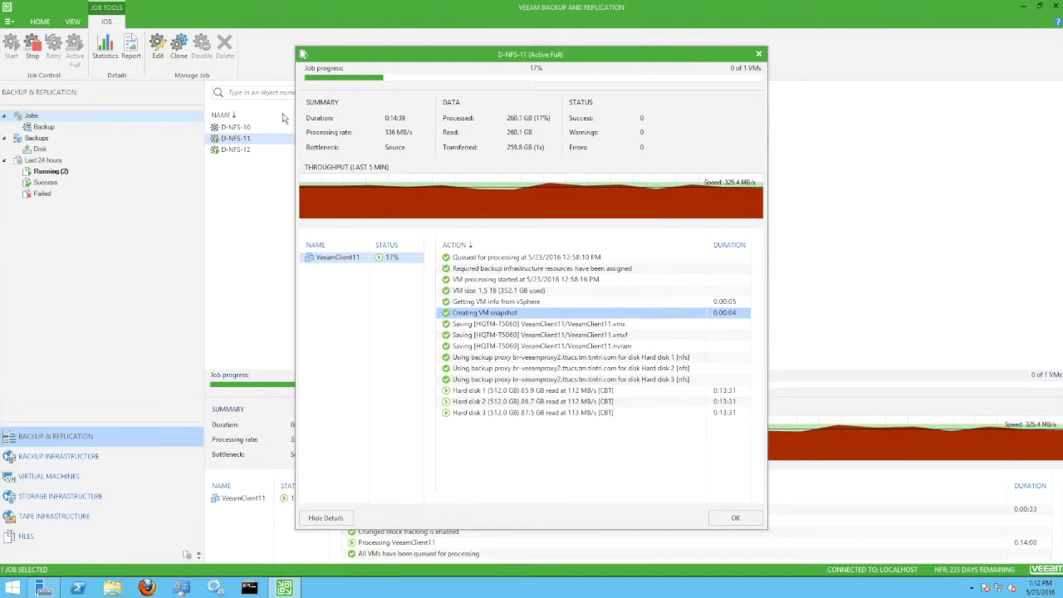
mouse_move(734, 518)
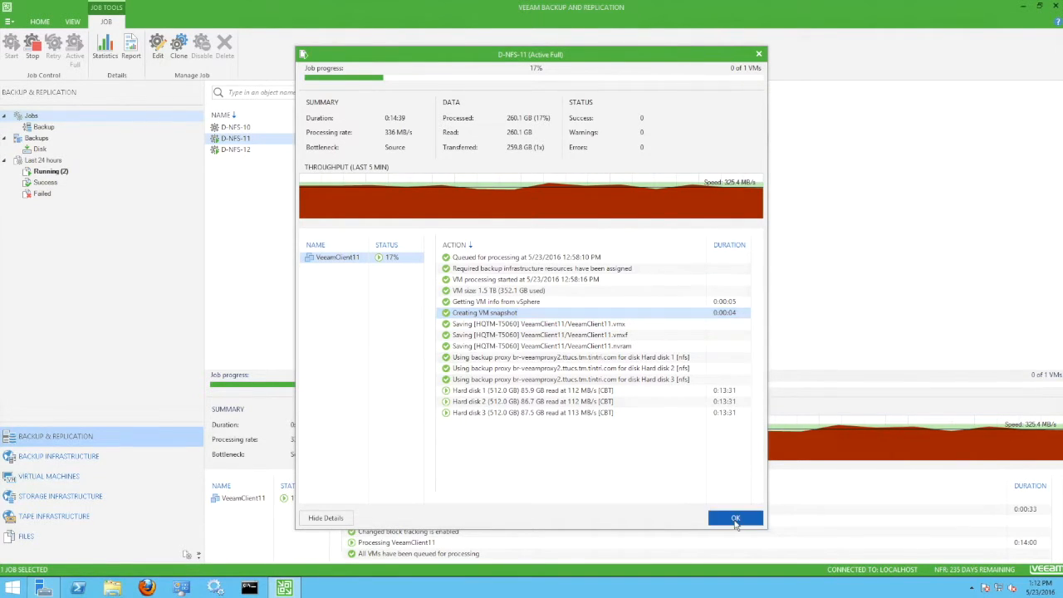
Review the second backup proxy's properties, confirming its direct storage access transport mode.
left_click(734, 518)
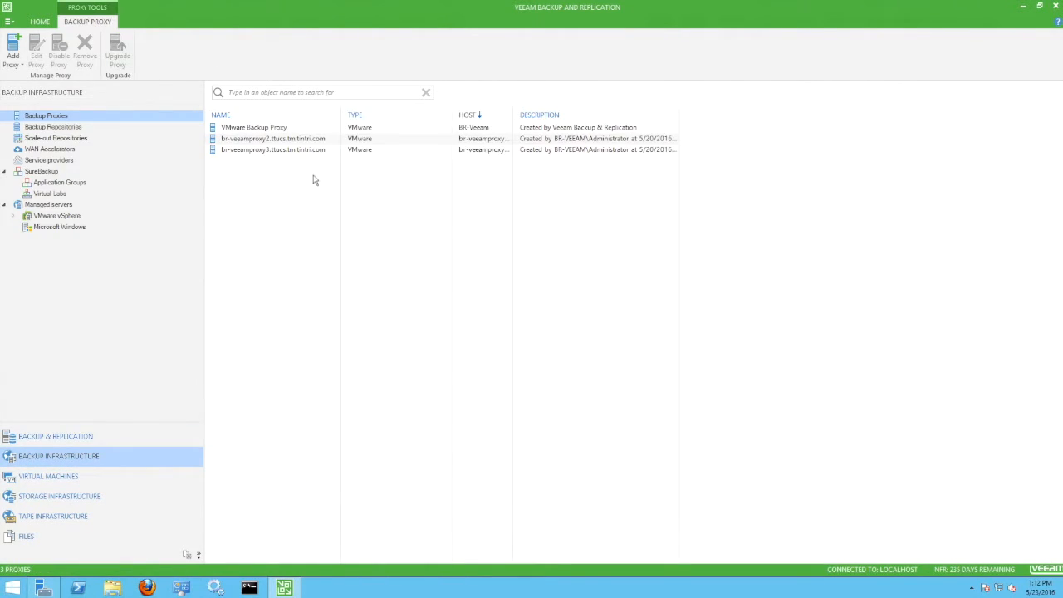
right_click(272, 137)
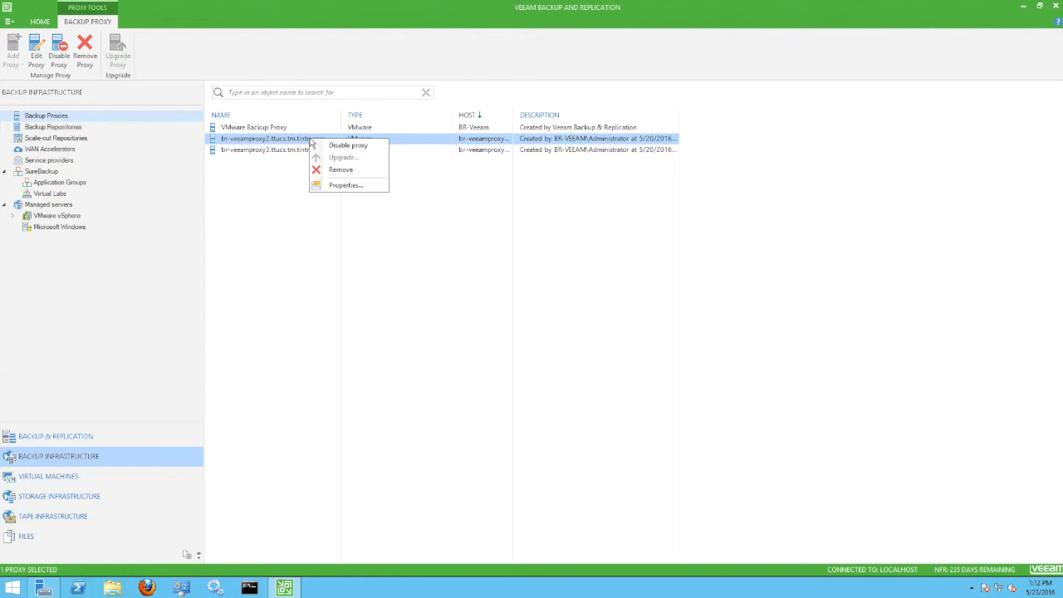
left_click(346, 185)
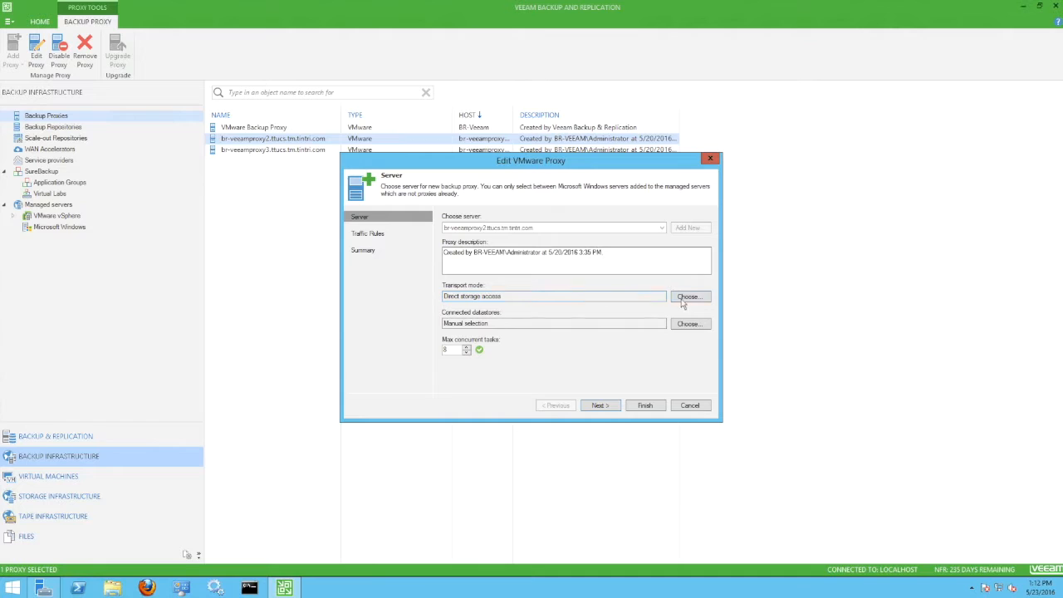
left_click(689, 296)
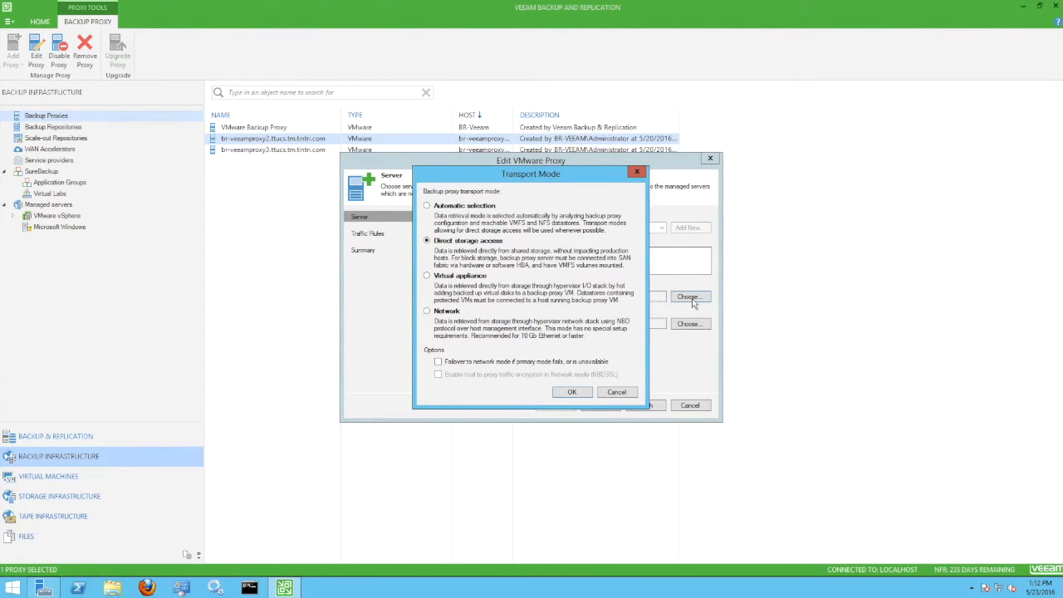
mouse_move(631, 256)
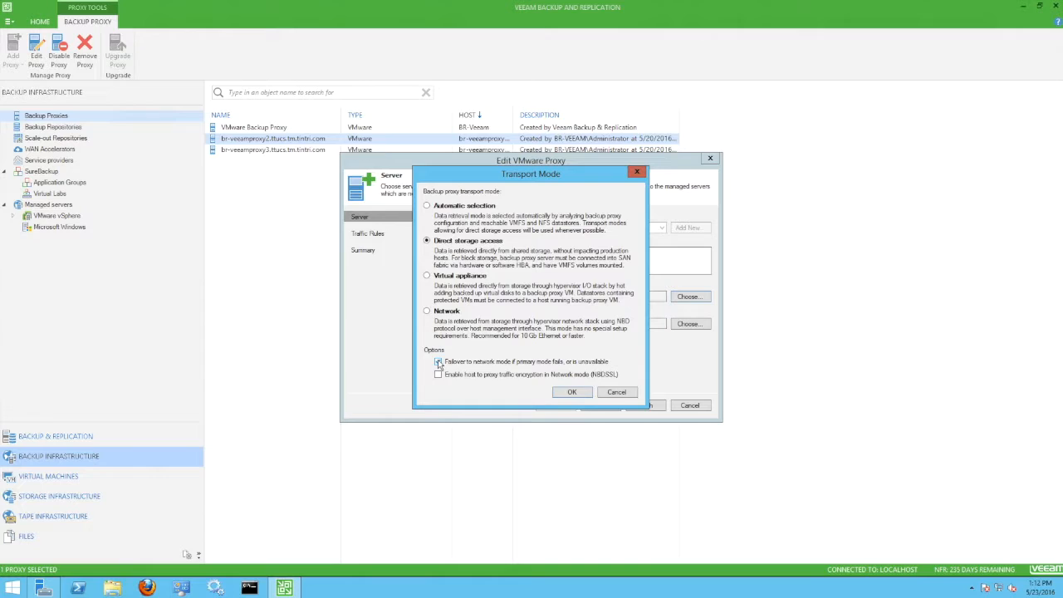
left_click(439, 362)
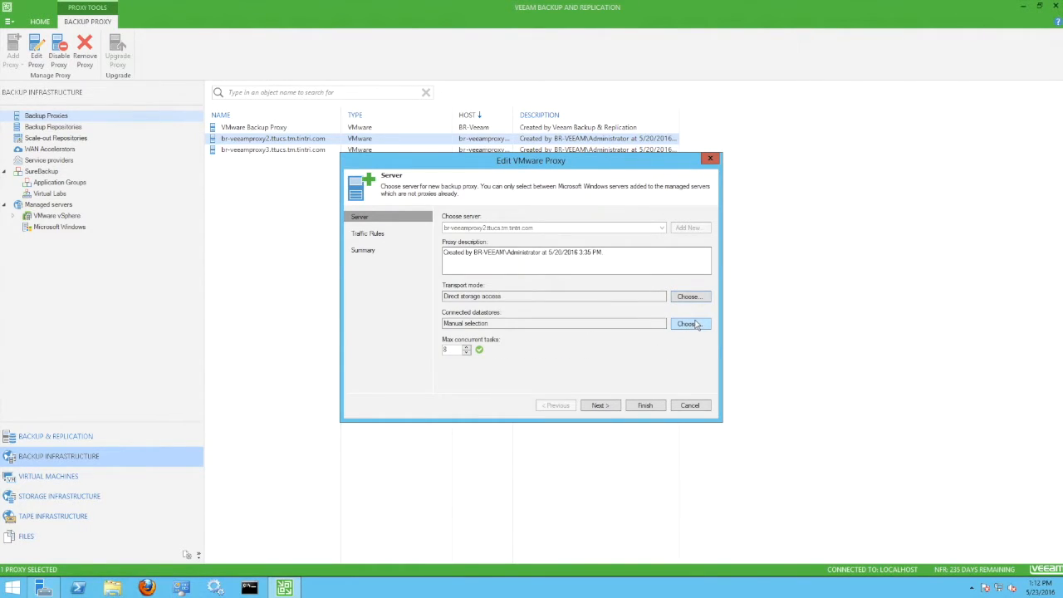
Review the proxy's manually chosen datastore selection and cancel out of its settings.
left_click(690, 324)
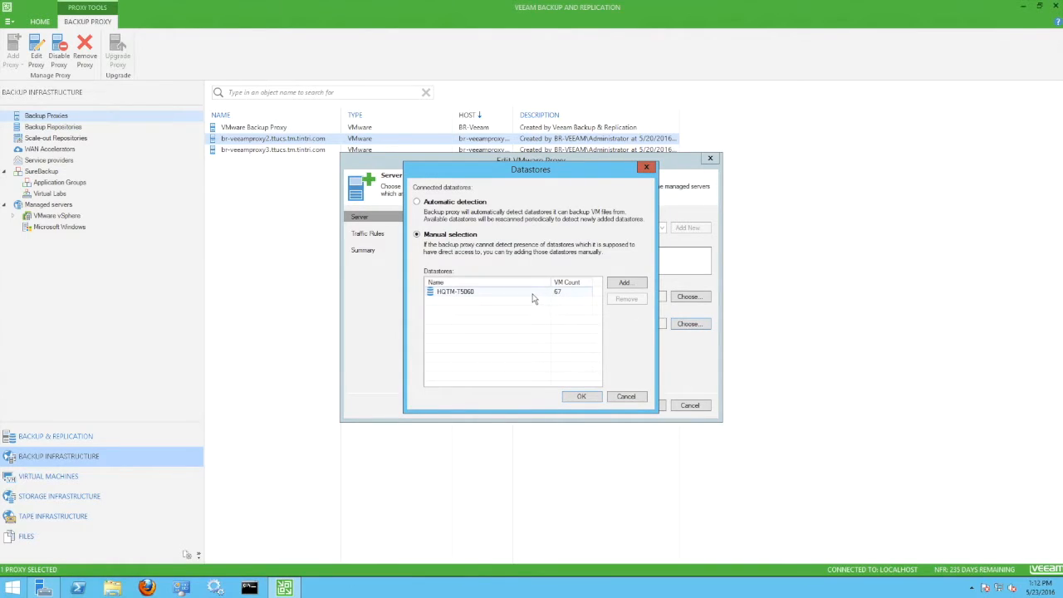
left_click(455, 291)
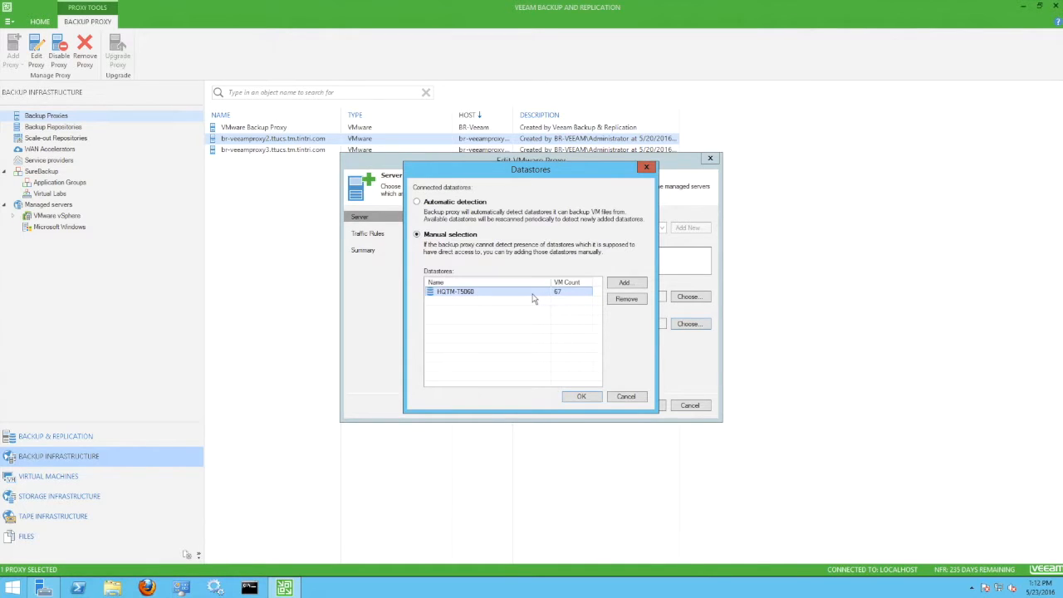
left_click(581, 395)
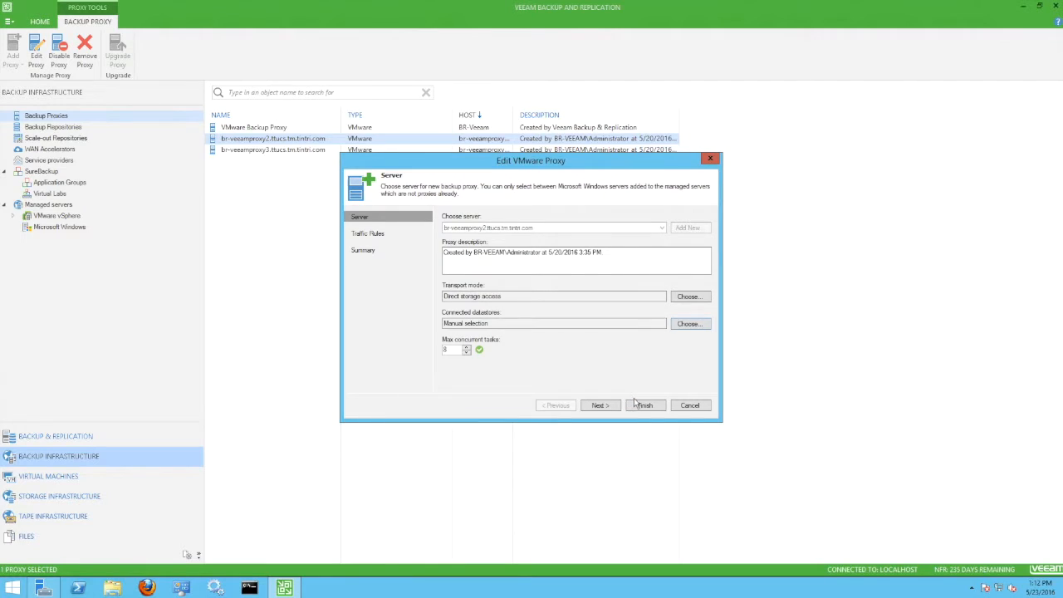
left_click(689, 405)
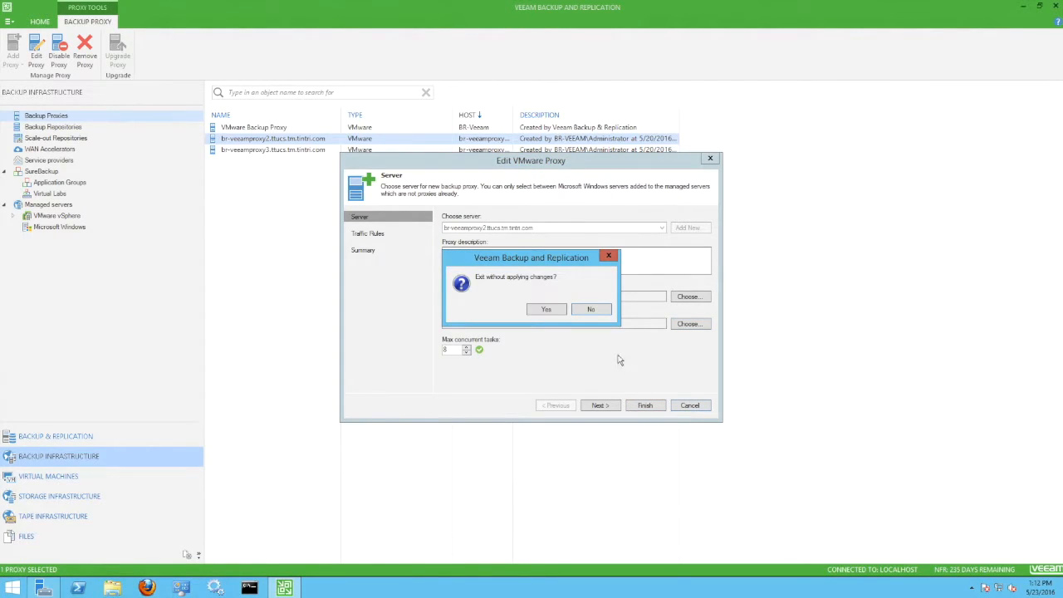
Confirm exiting unsaved, then check the D-NFS-11 job's advanced storage settings with compression None.
left_click(544, 308)
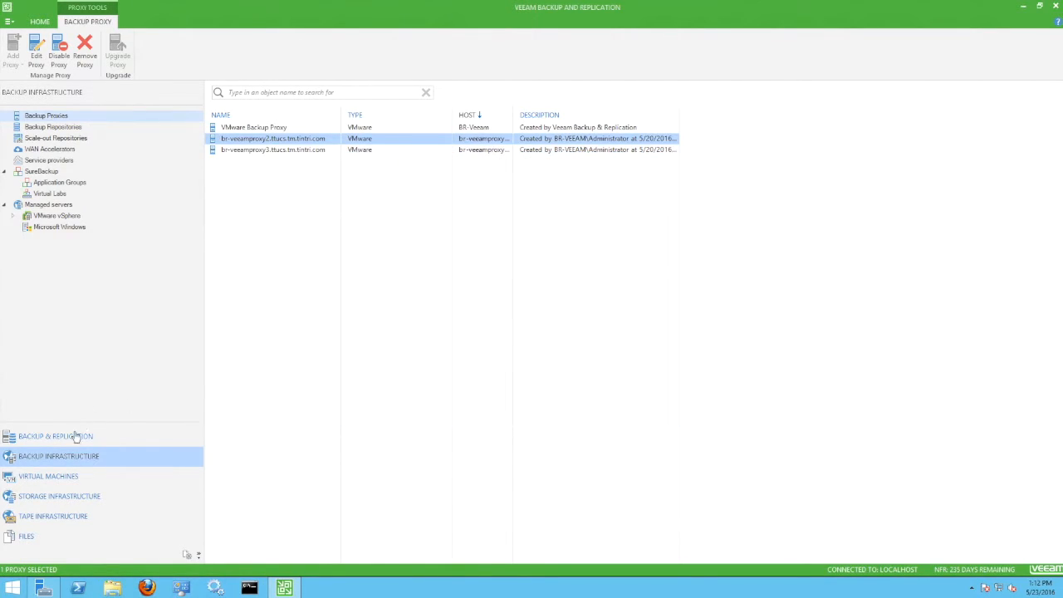
left_click(57, 435)
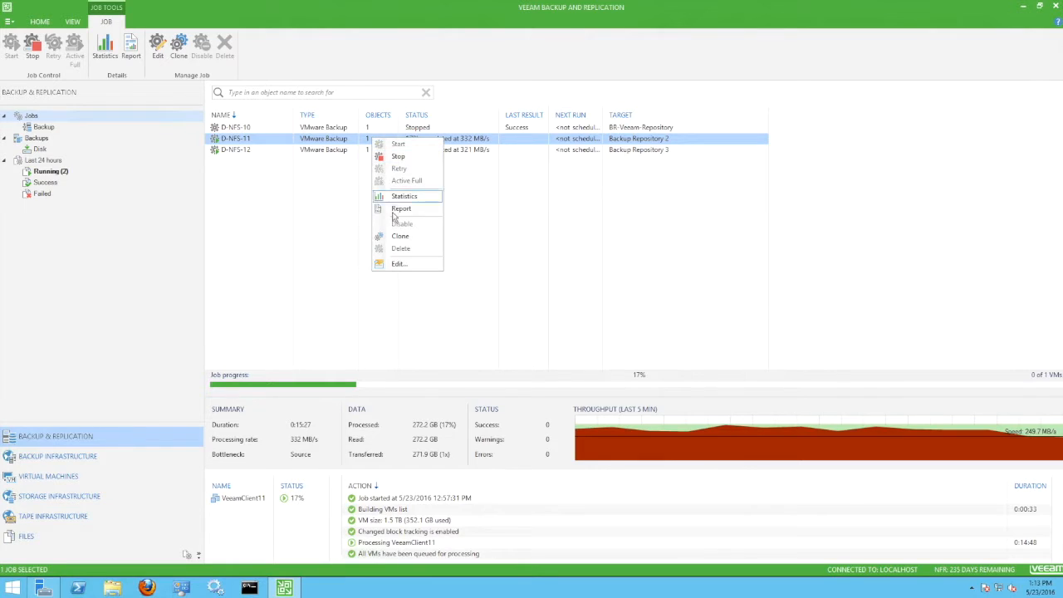
left_click(399, 262)
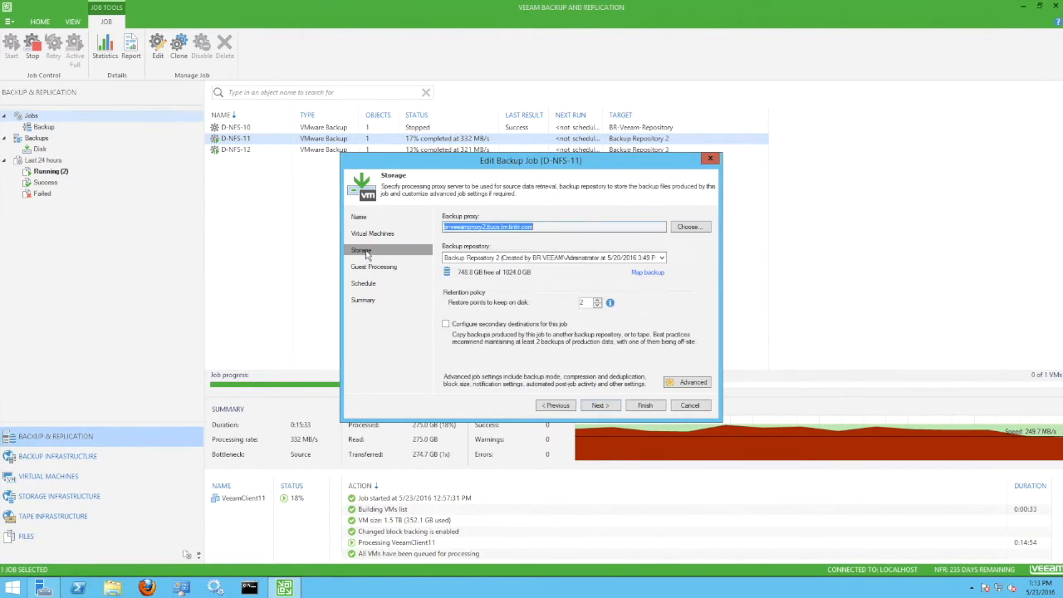
mouse_move(658, 375)
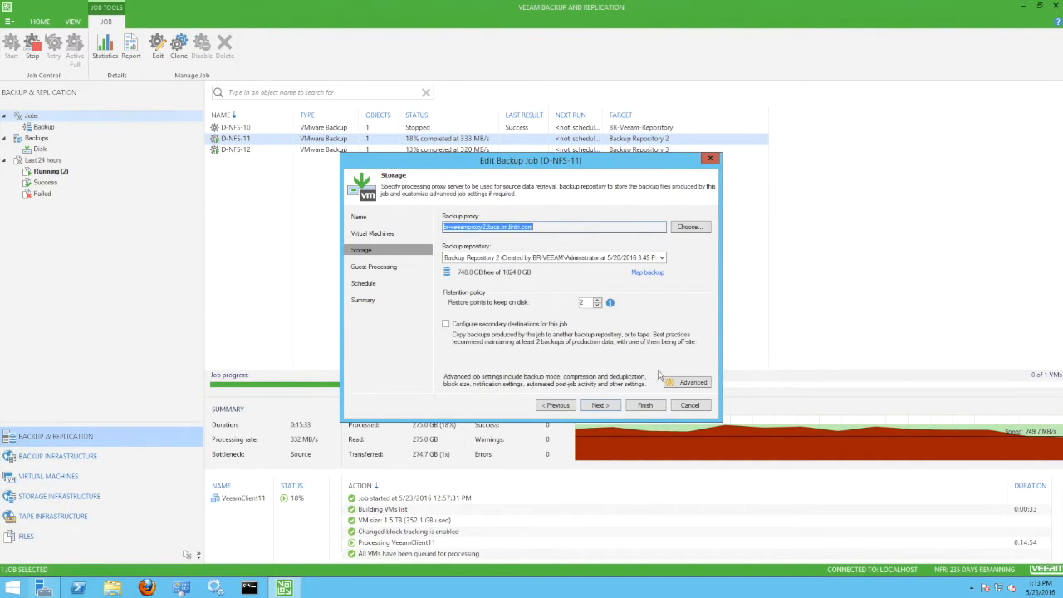
left_click(692, 382)
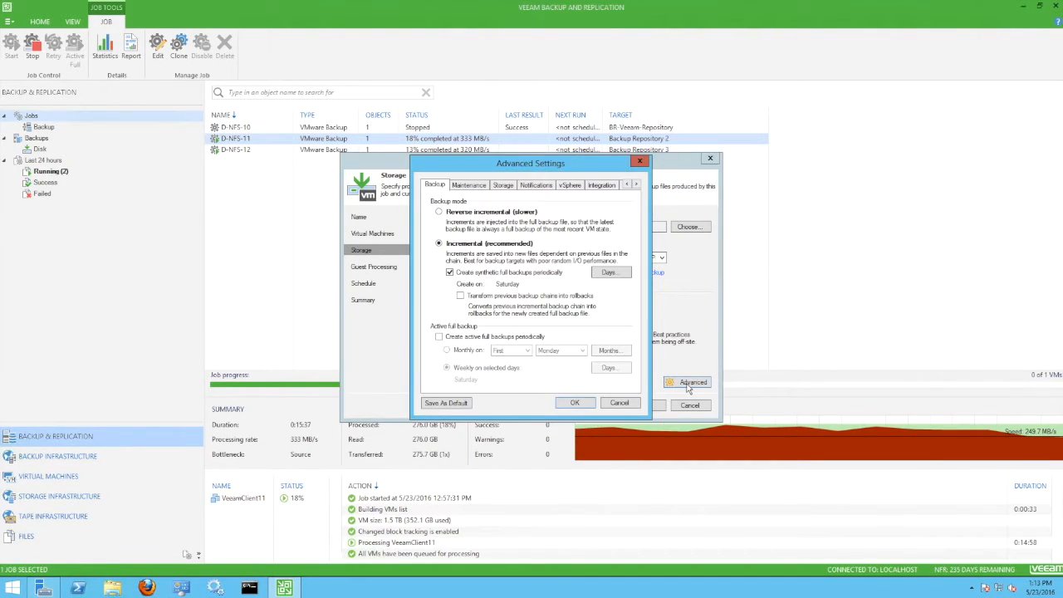
left_click(501, 184)
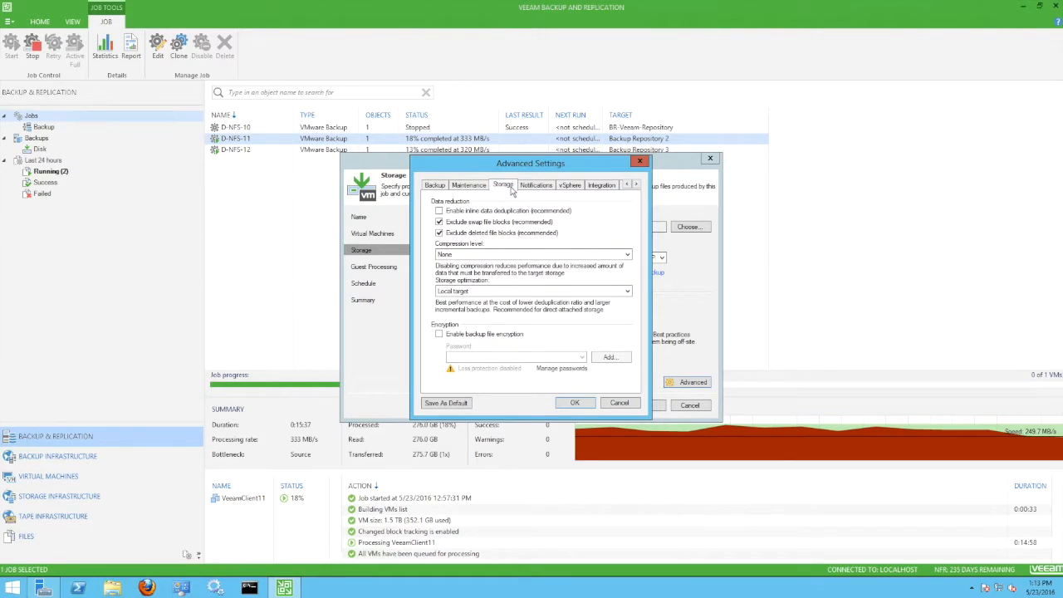
mouse_move(586, 216)
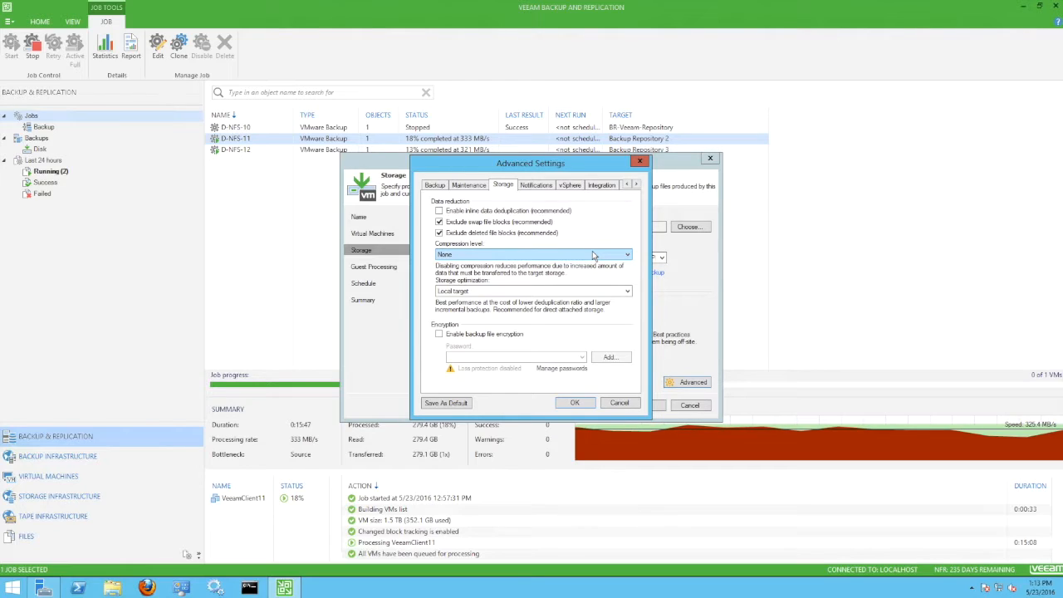
mouse_move(584, 241)
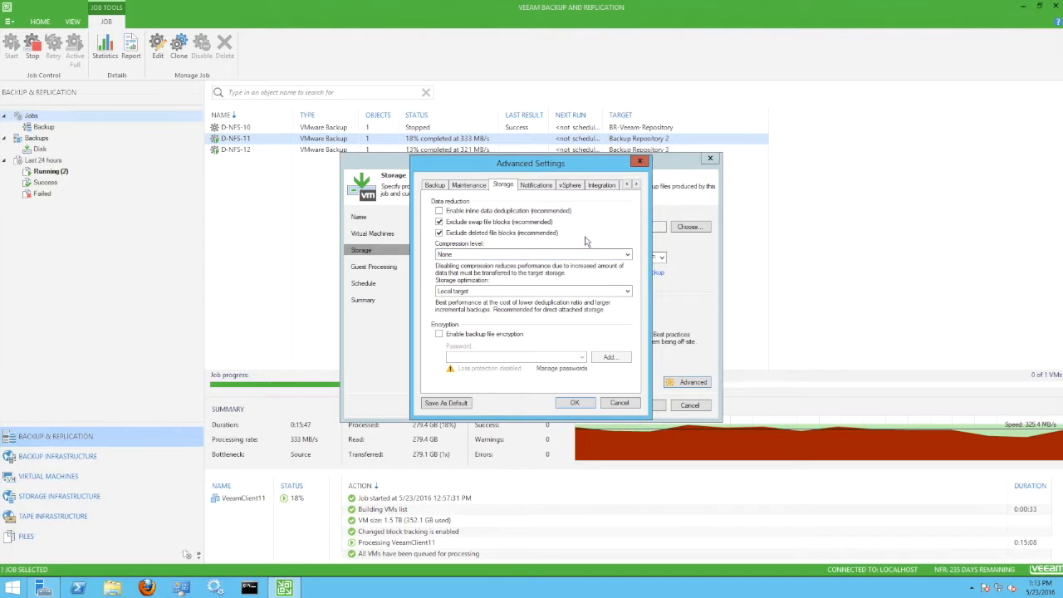
left_click(569, 184)
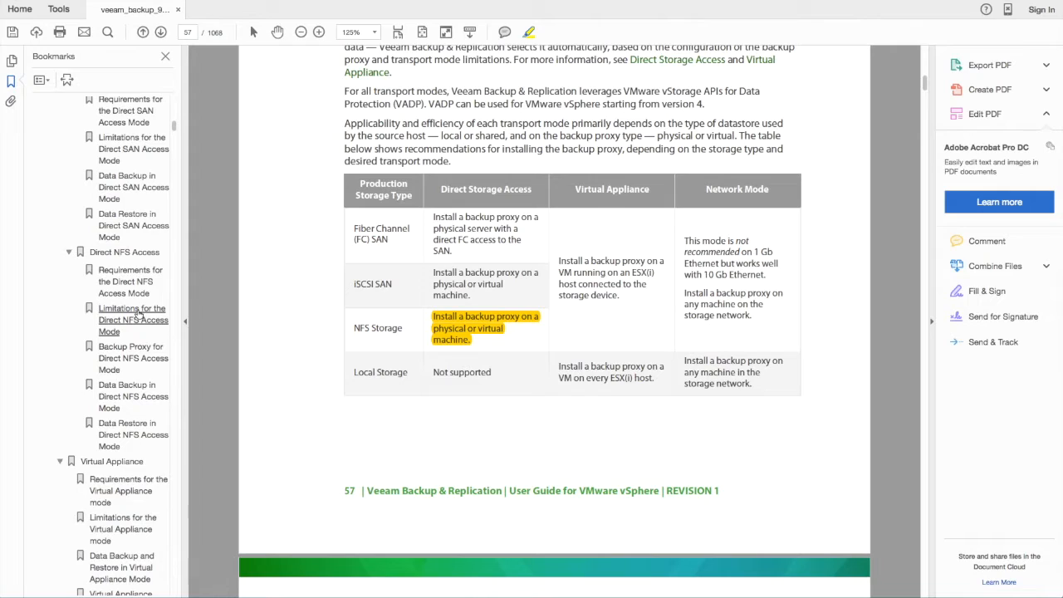
View the guide's highlighted NFS storage recommendation and return to the D-NFS-11 edit dialog.
left_click(133, 319)
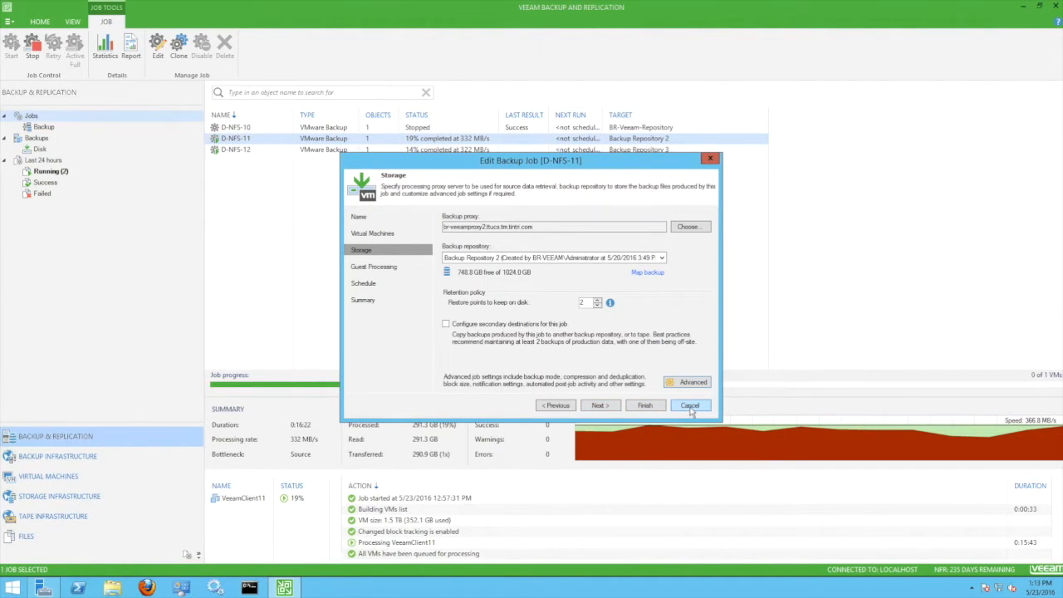
Cancel the job edit and watch the D-NFS-12 session finish so all three jobs show Success.
left_click(689, 406)
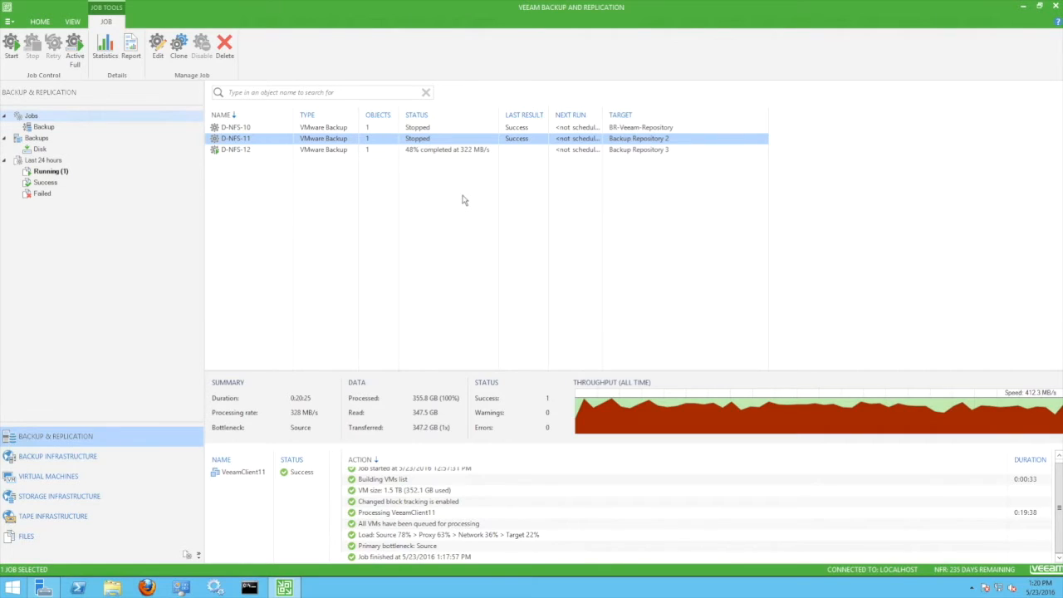
double_click(236, 149)
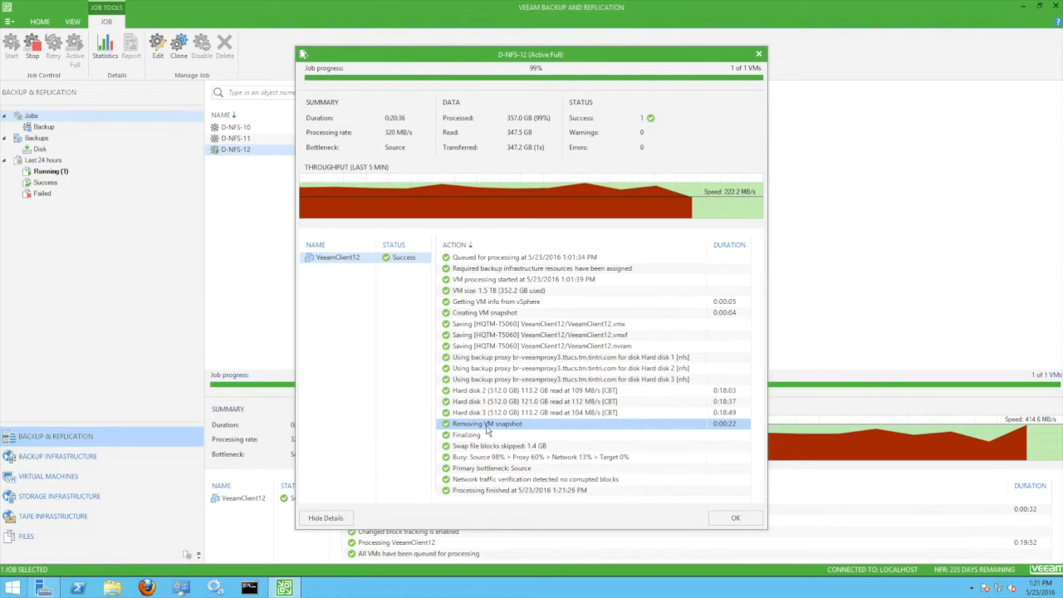
mouse_move(684, 482)
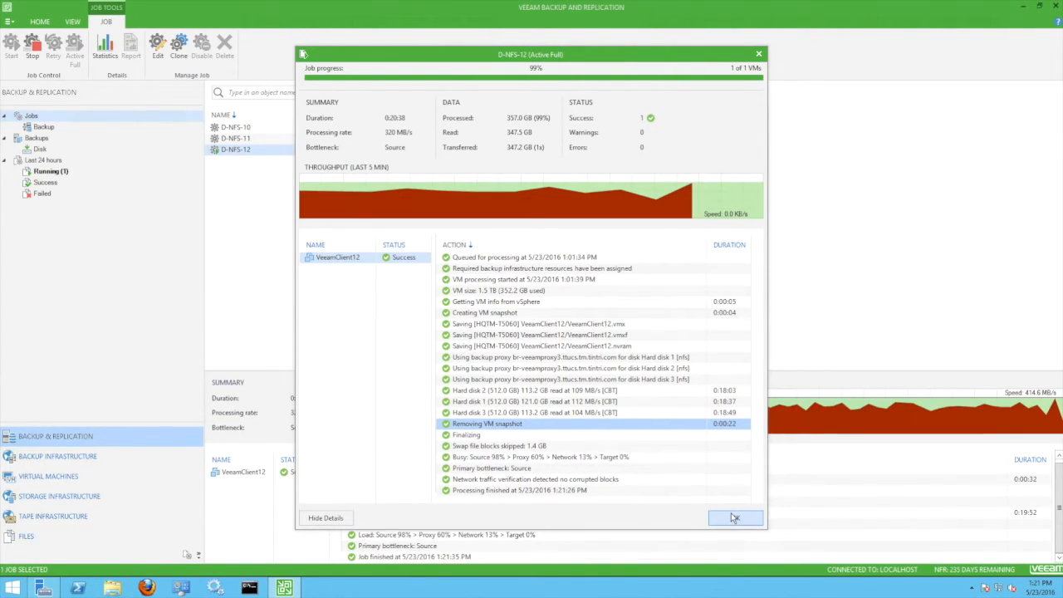
left_click(734, 518)
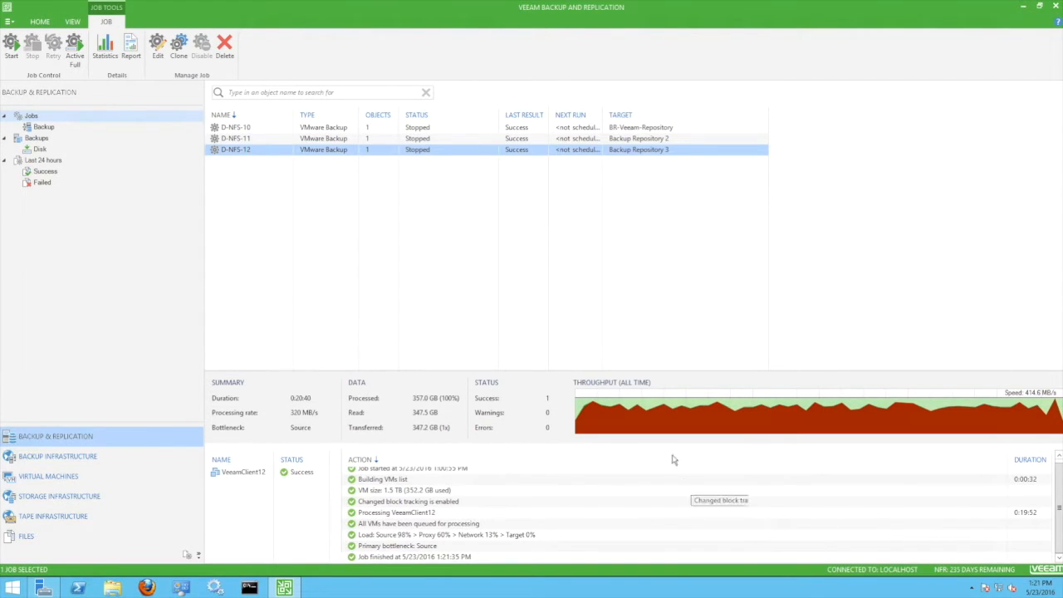
mouse_move(442, 200)
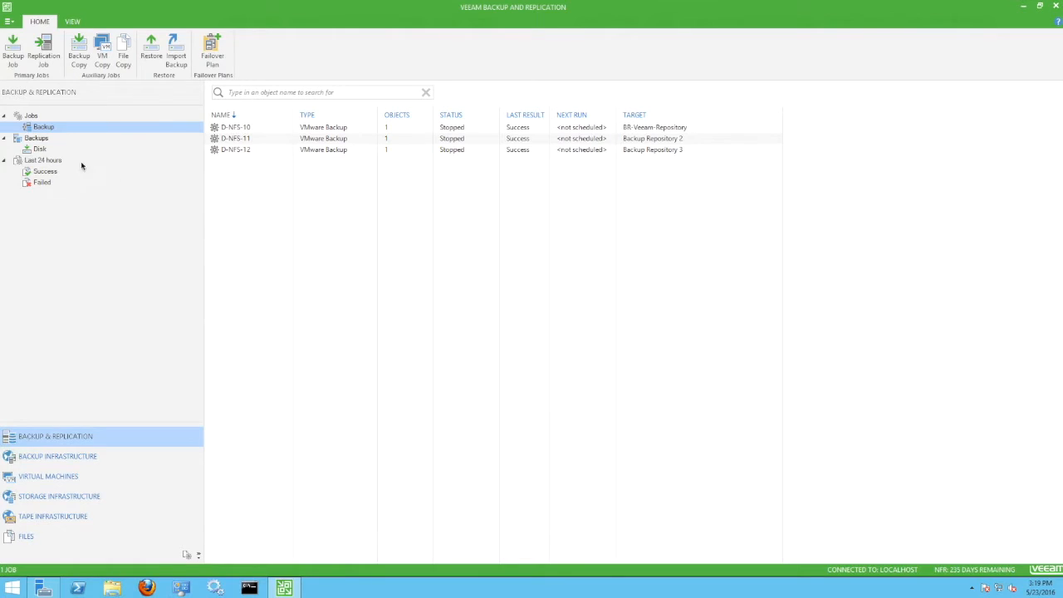
From the D-NFS-12 disk backup, start a Restore VM hard disks operation for VeeamClient12.
left_click(39, 150)
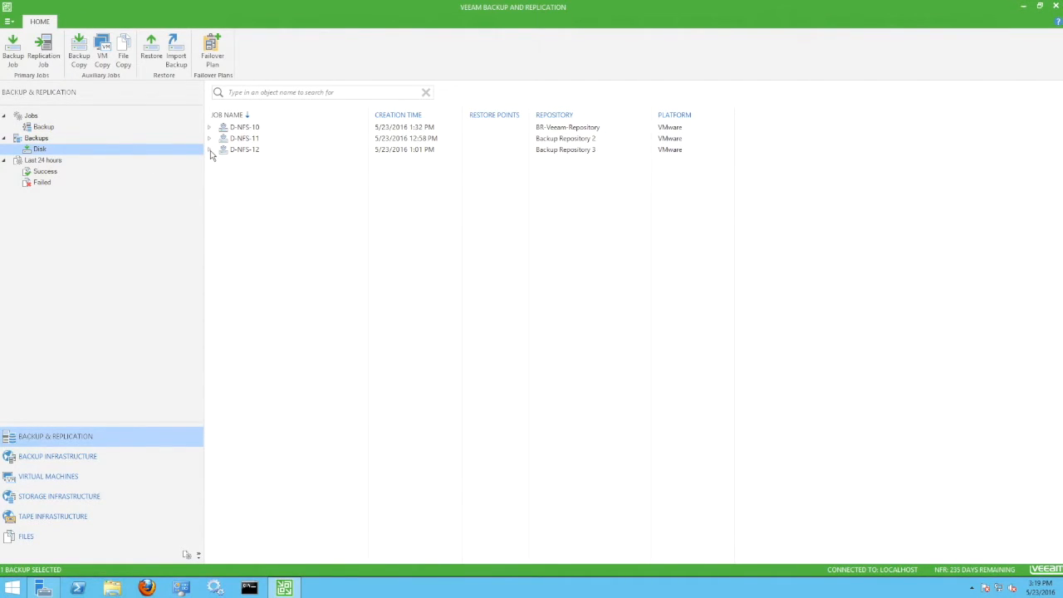
left_click(209, 149)
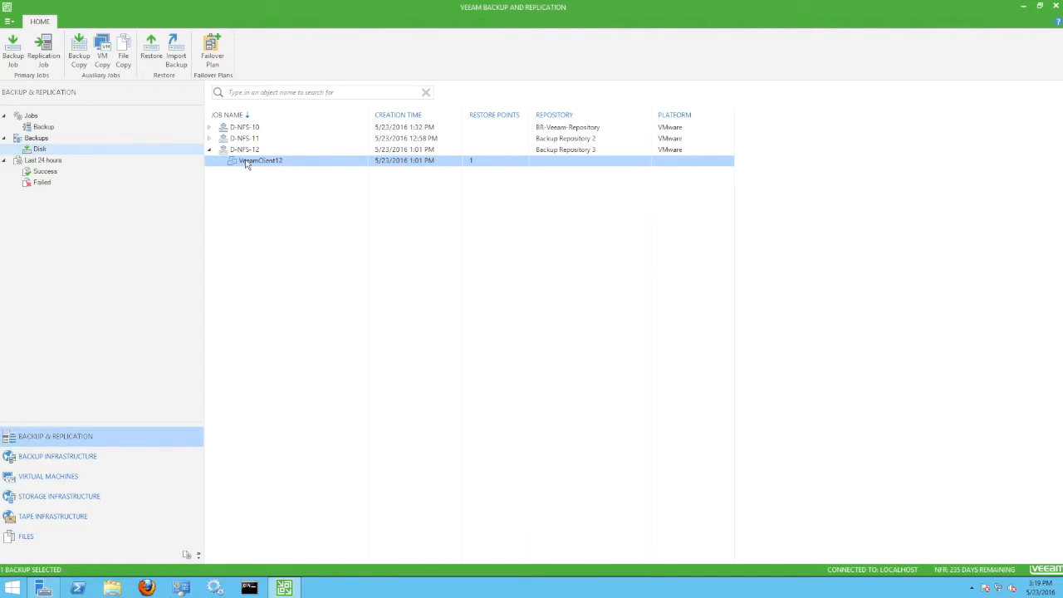
right_click(259, 159)
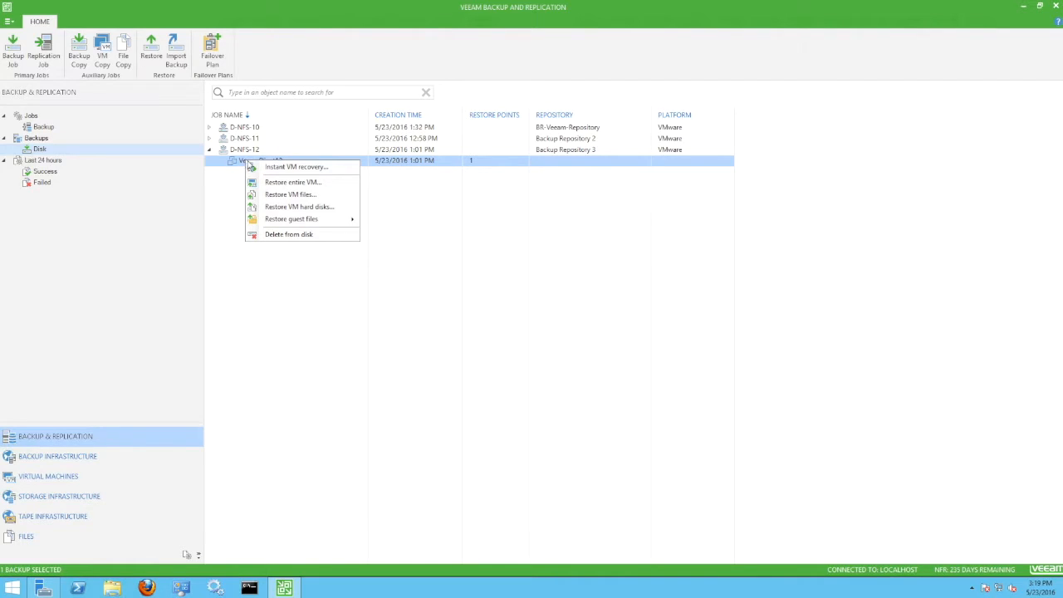
mouse_move(292, 181)
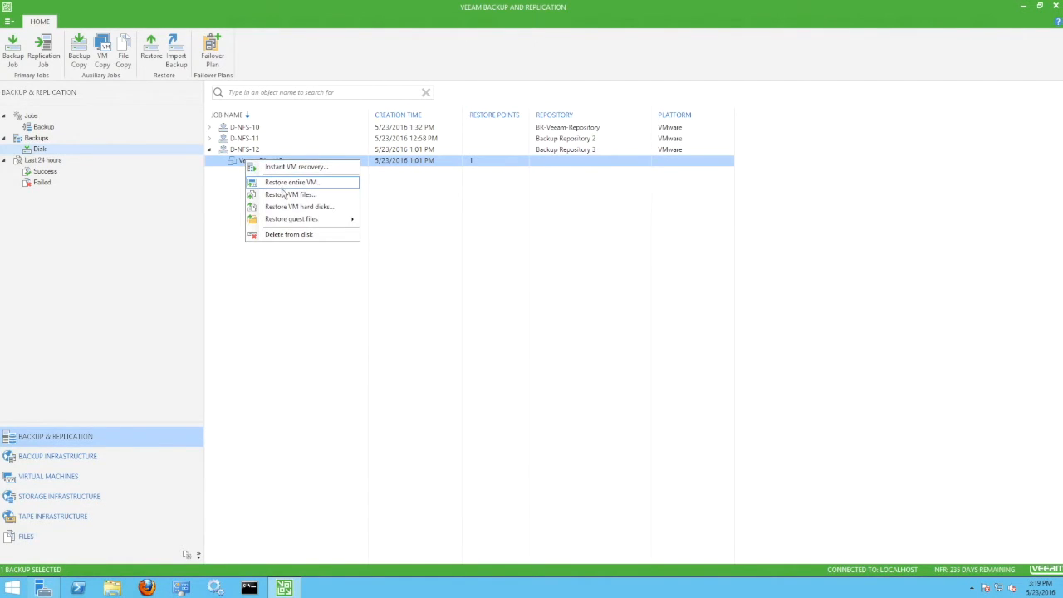
mouse_move(307, 205)
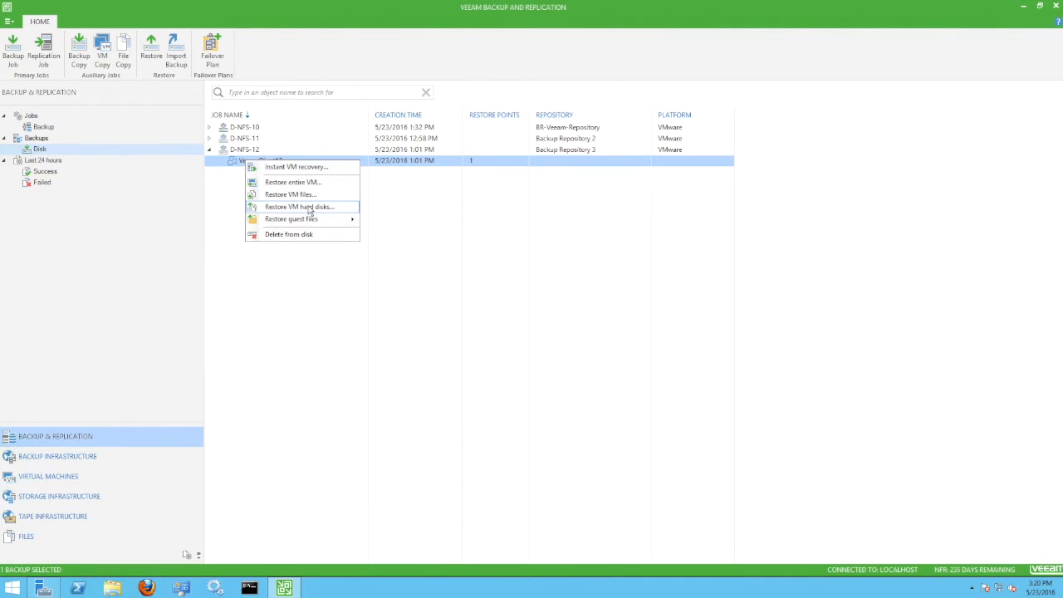
left_click(299, 206)
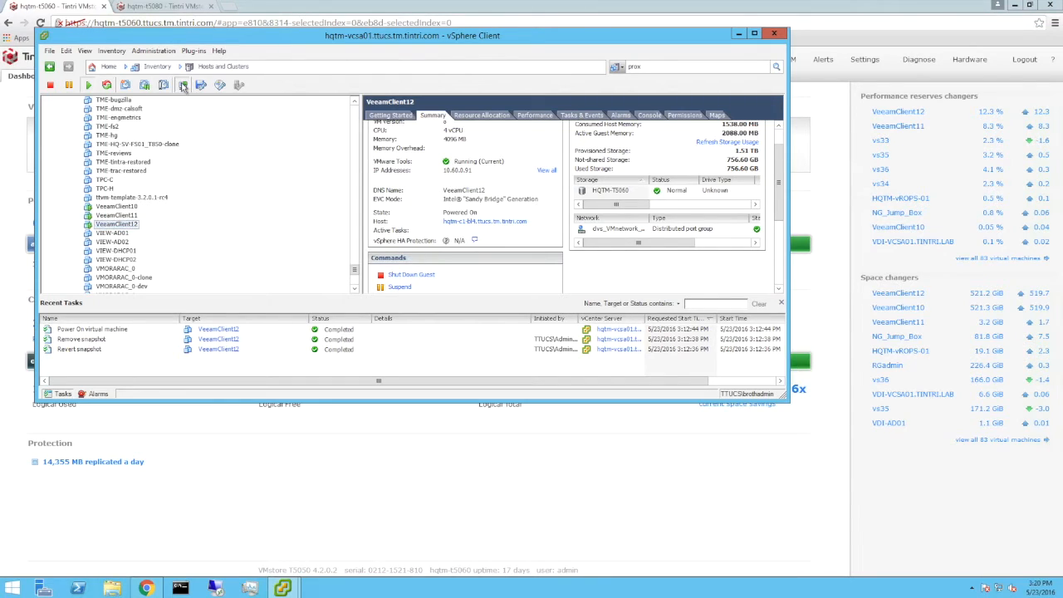
Bring up the VeeamClient12 console, list its drives and start formatting New Volume (Y:).
left_click(183, 85)
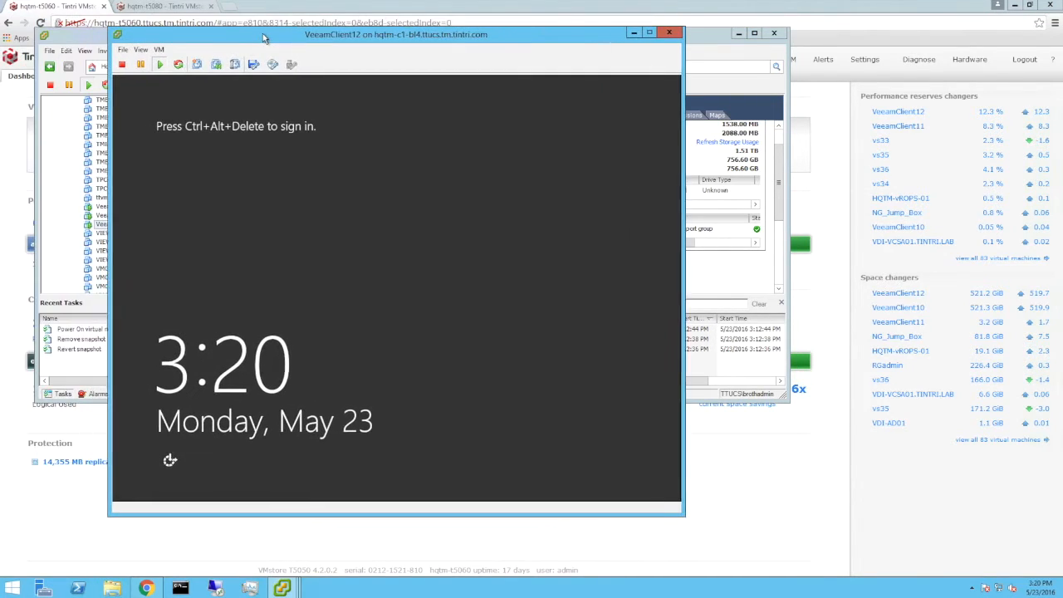
left_click(160, 50)
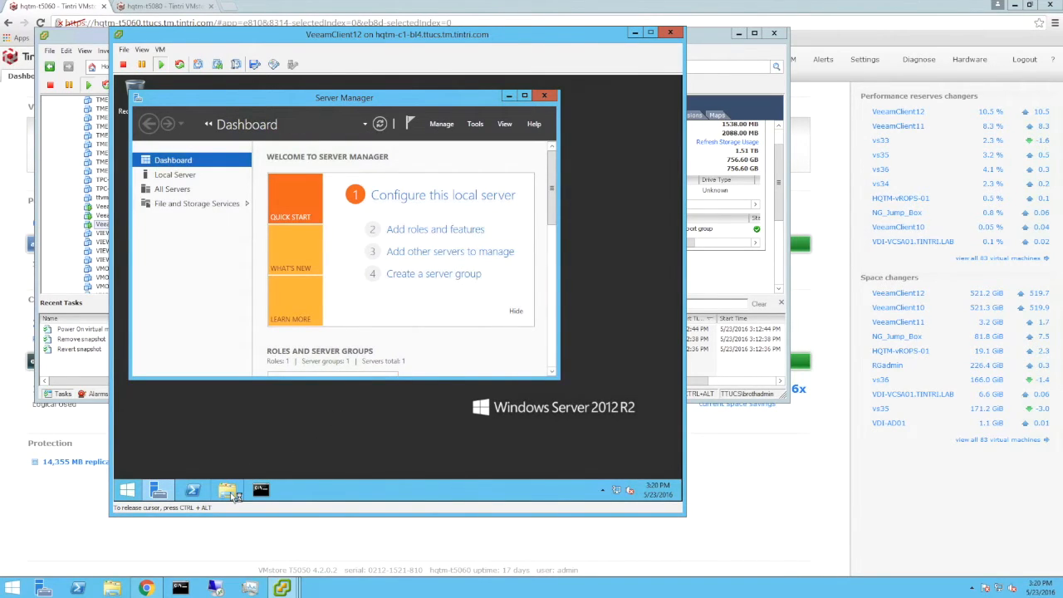
left_click(225, 490)
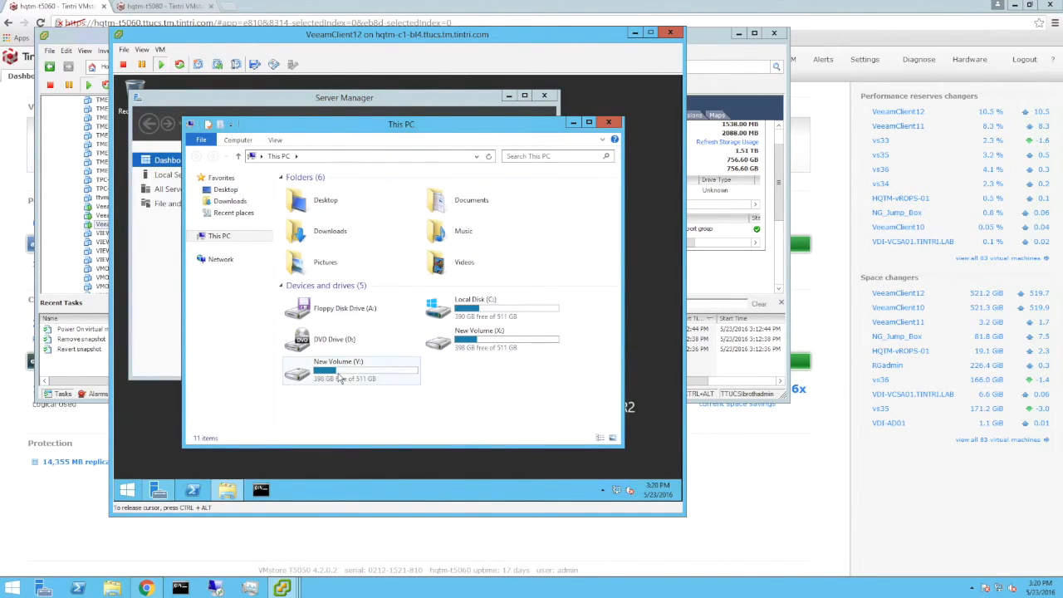
right_click(338, 372)
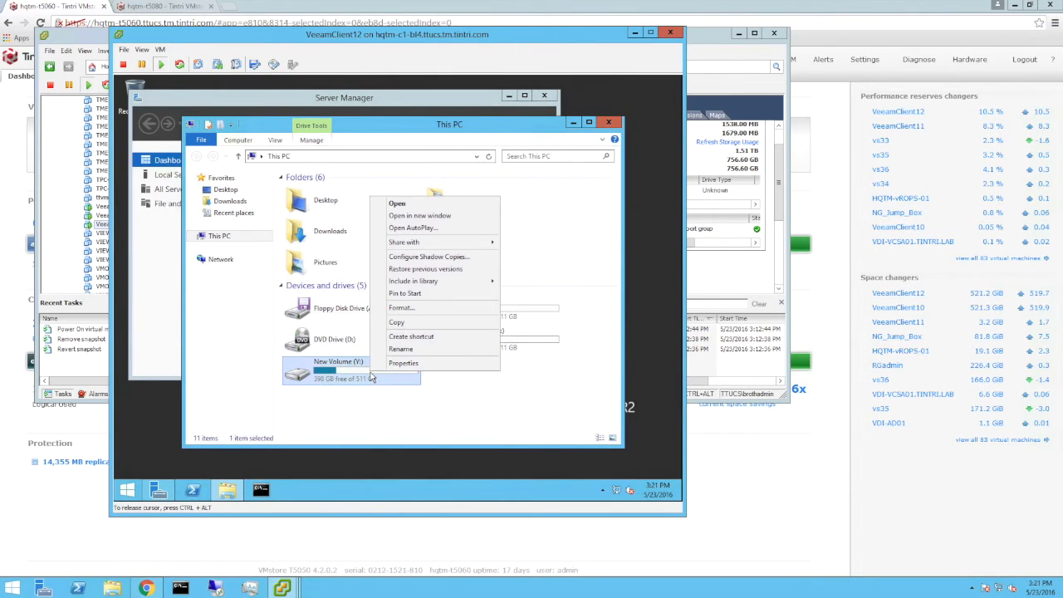
left_click(401, 307)
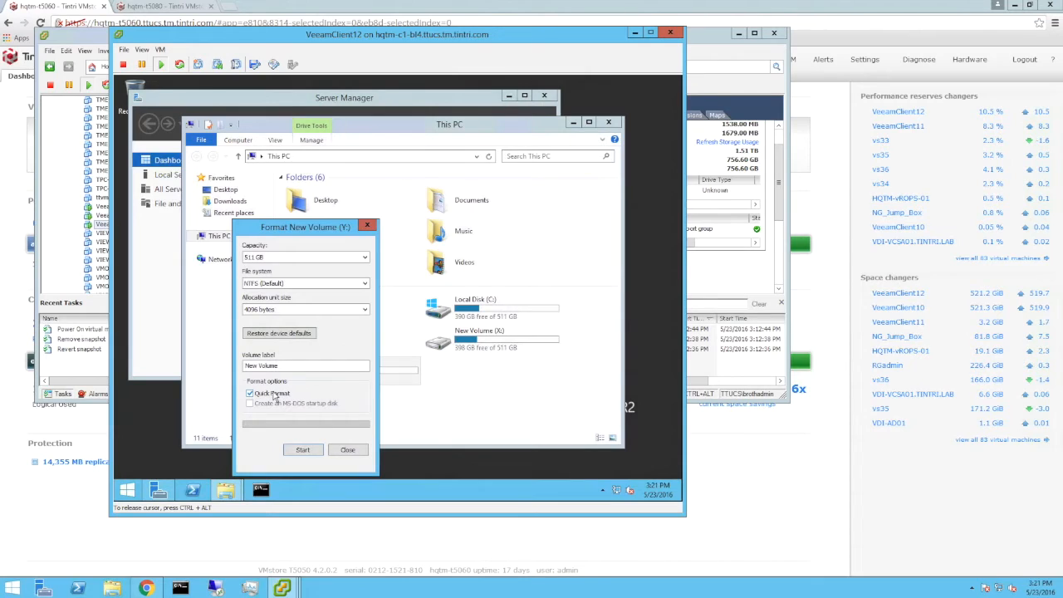
Quick-format the Y: drive, confirming the erase and dismissing the completion message.
left_click(249, 392)
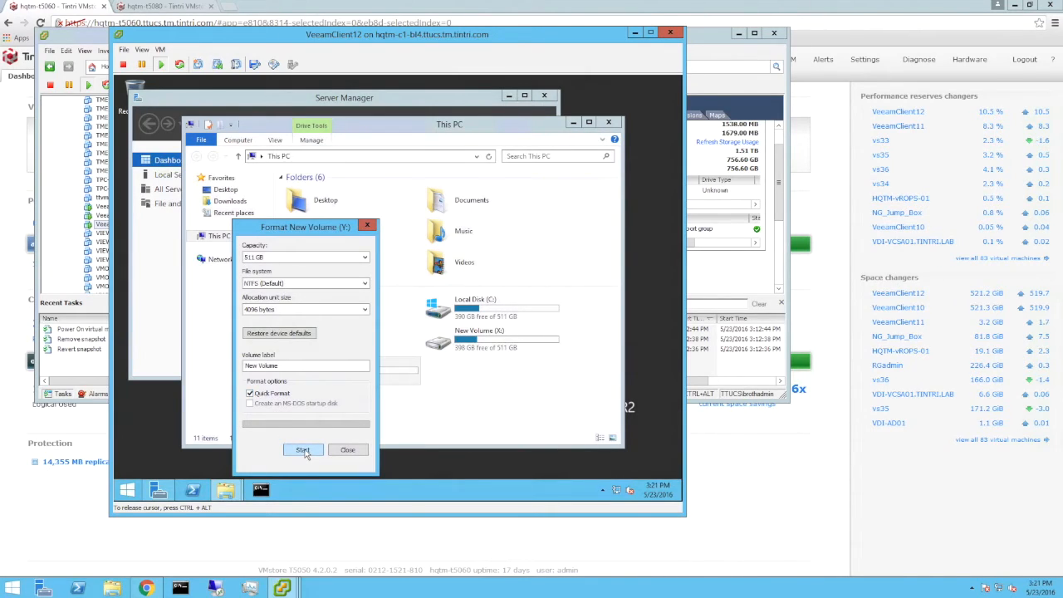
left_click(302, 449)
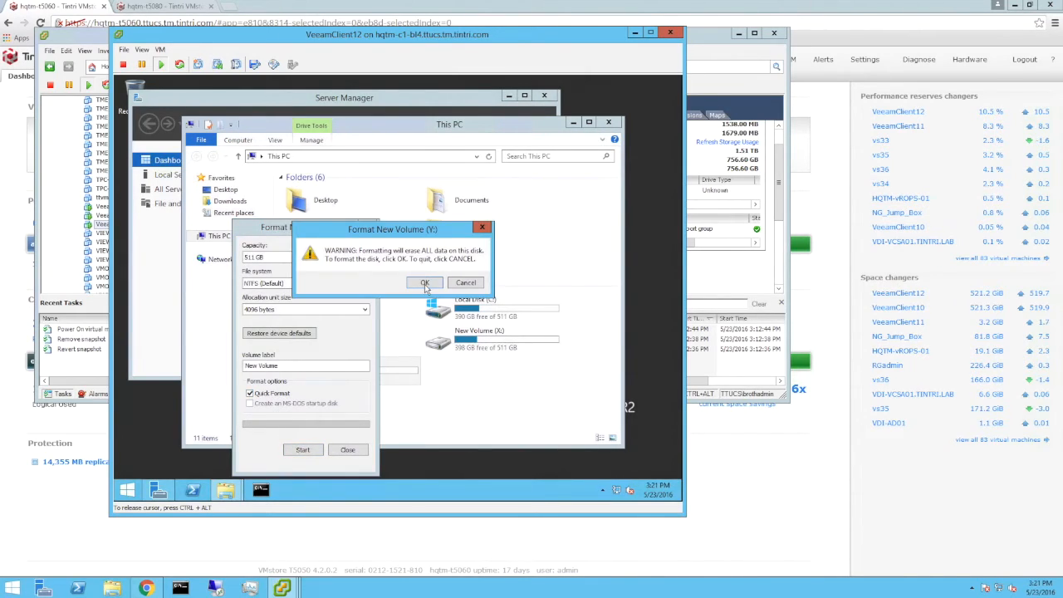
left_click(425, 283)
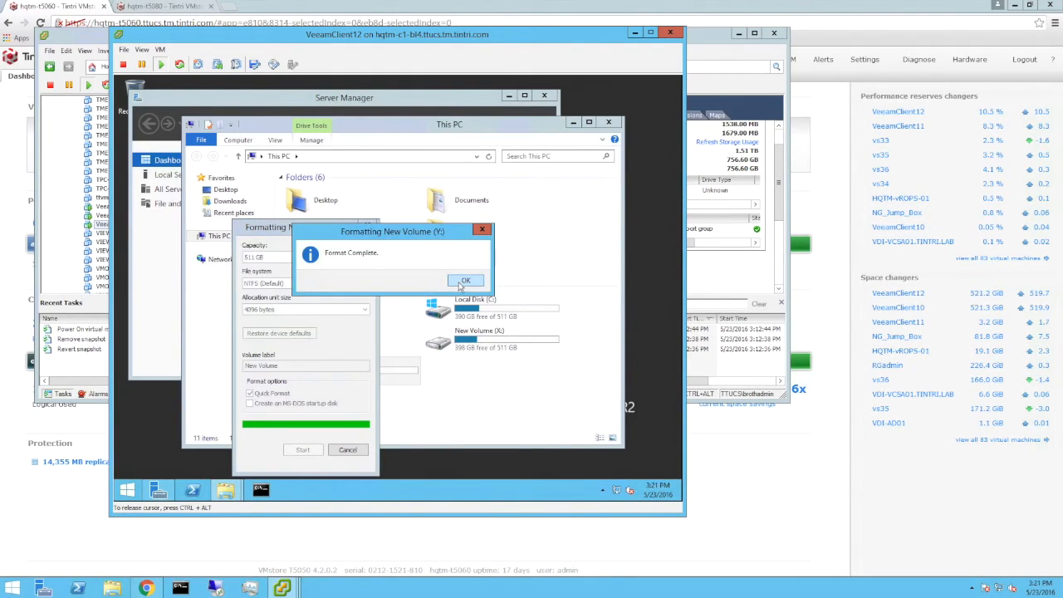
left_click(464, 279)
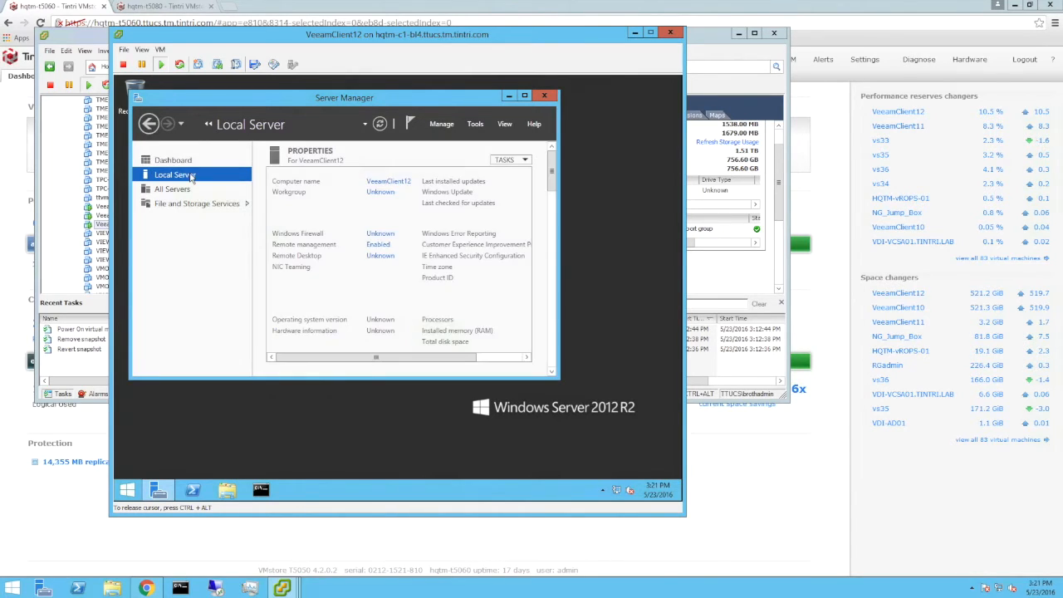
Shut down the client VM from the local server's Tasks actions.
left_click(511, 160)
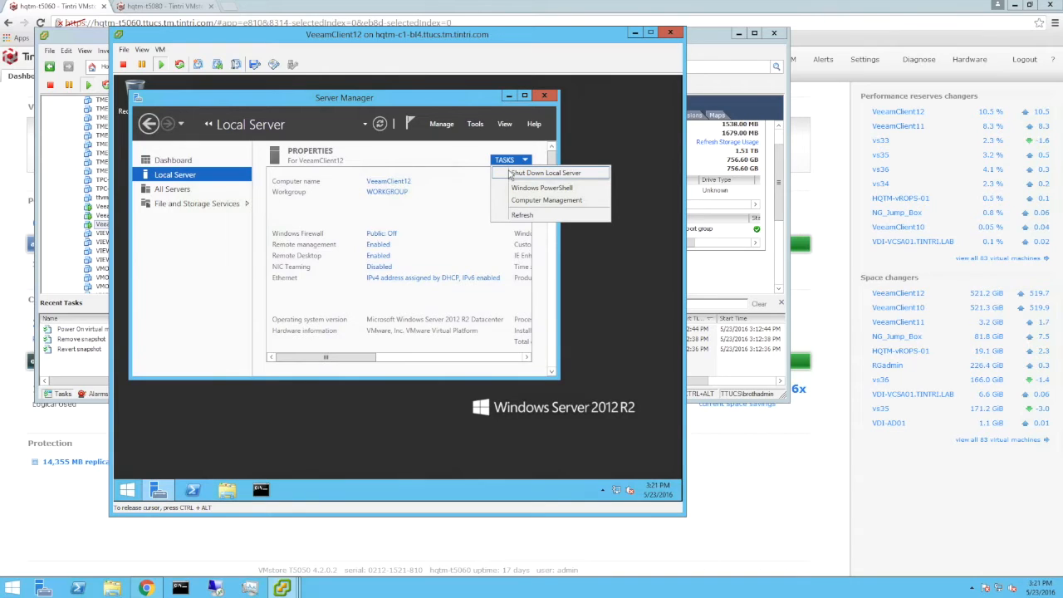
left_click(545, 171)
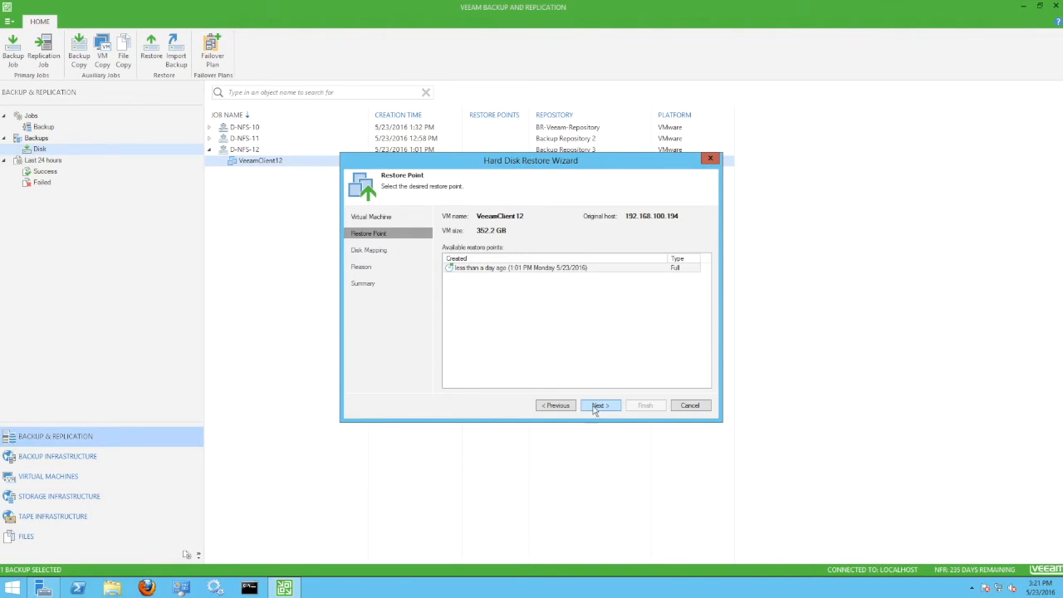
Accept the restore point and power-off warning, and select the VeeamClient12_2 disk for restore.
left_click(599, 405)
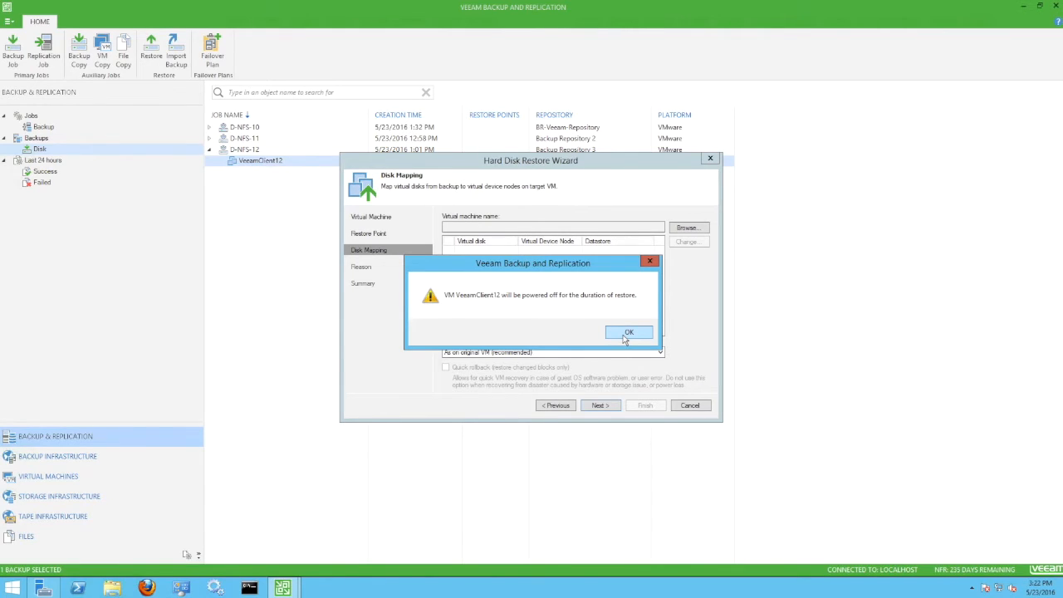
left_click(628, 332)
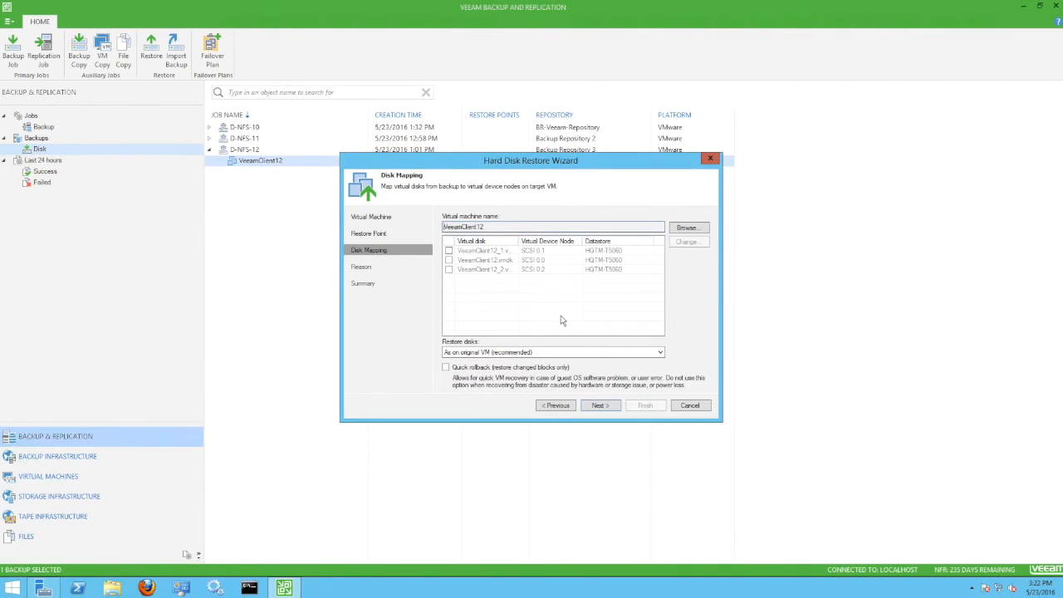
left_click(448, 269)
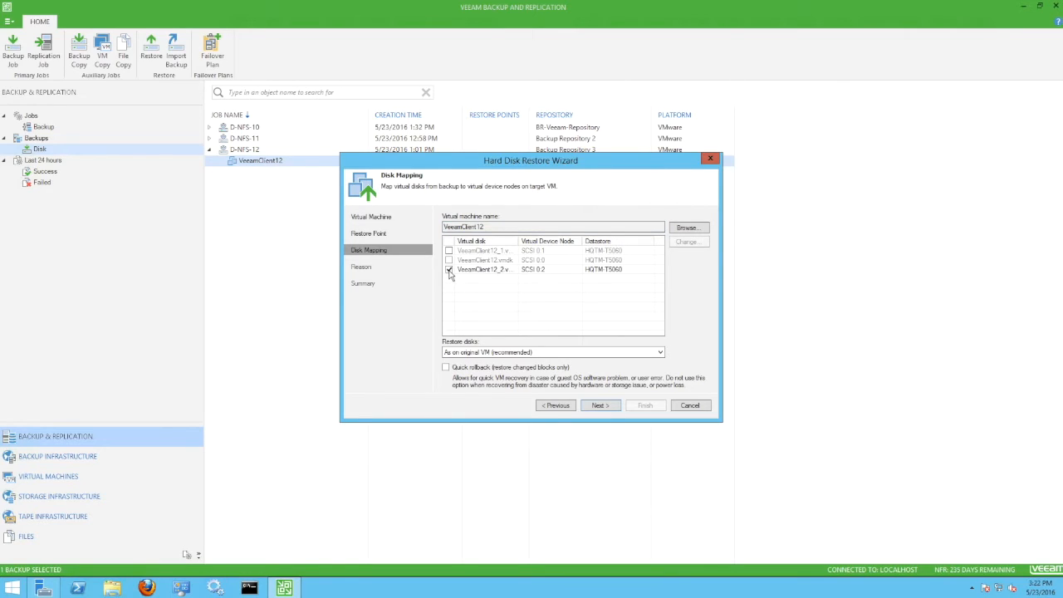
left_click(448, 269)
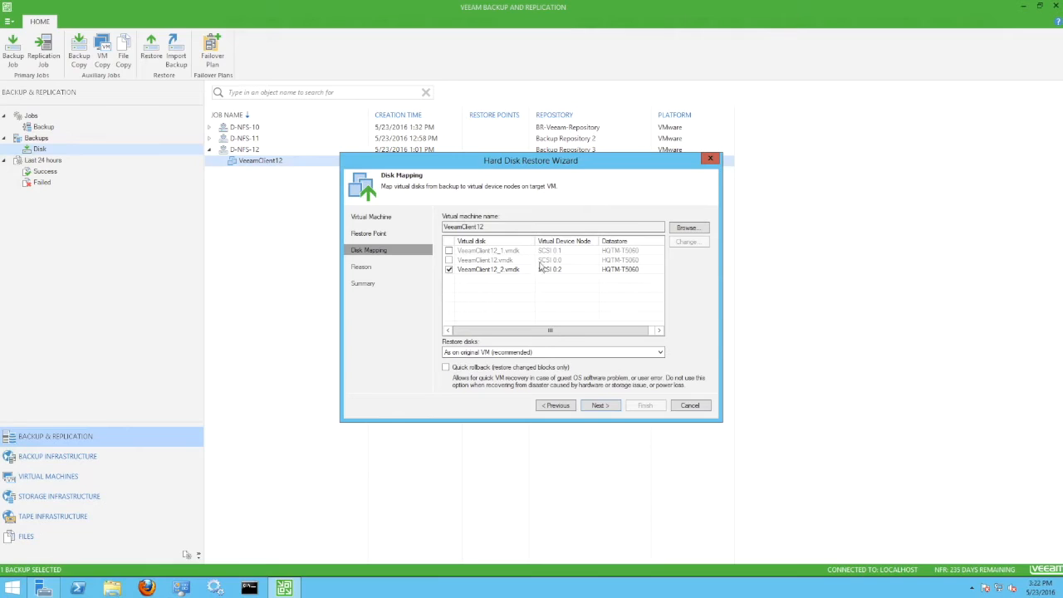
left_click(600, 405)
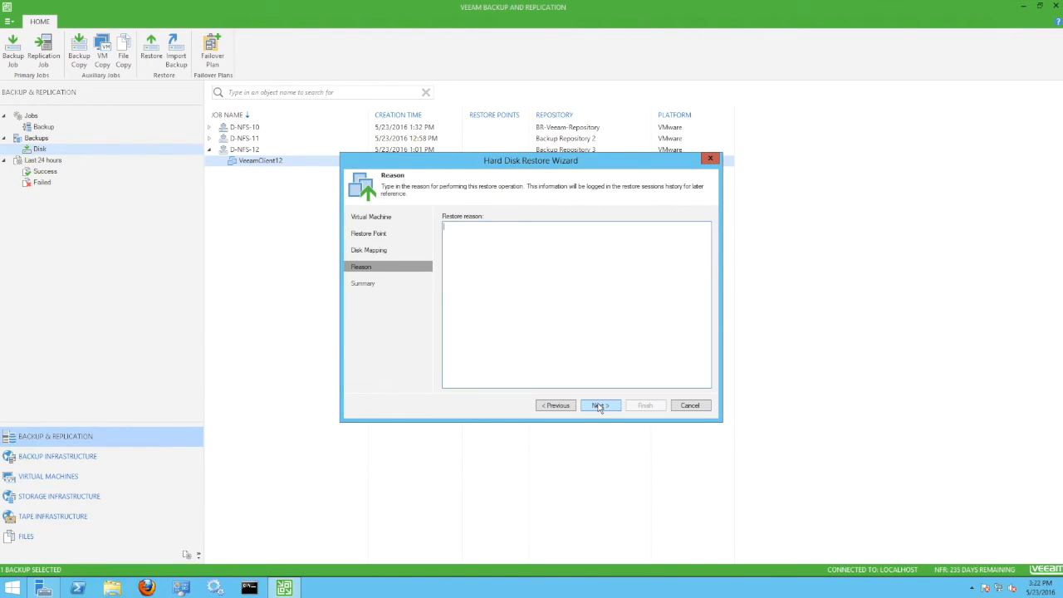
Give the reason 'Demo', set the VM to power on after restoring, and finish the wizard.
type("Demonstration")
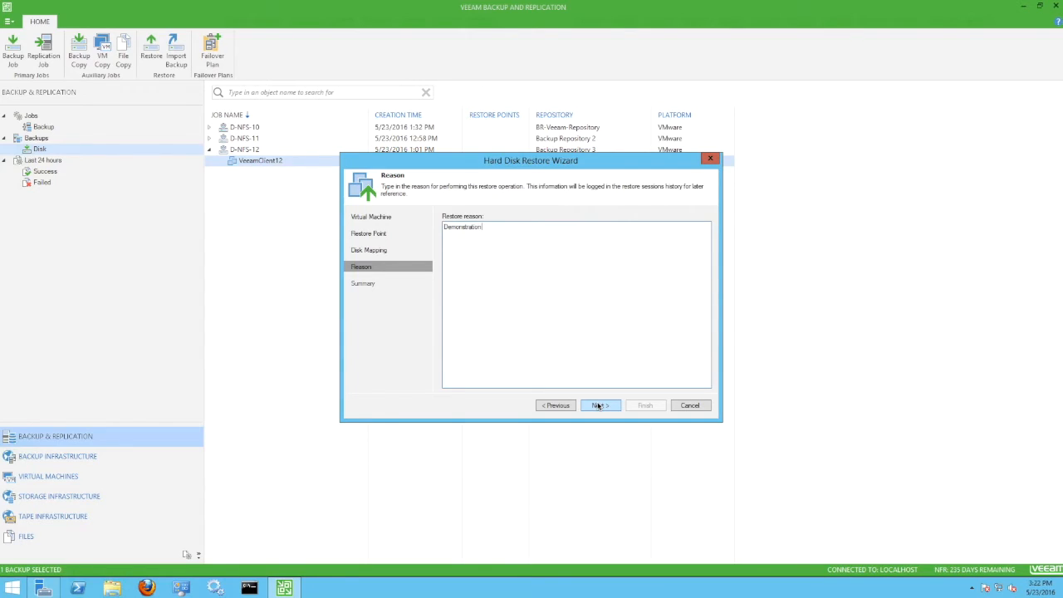
left_click(598, 405)
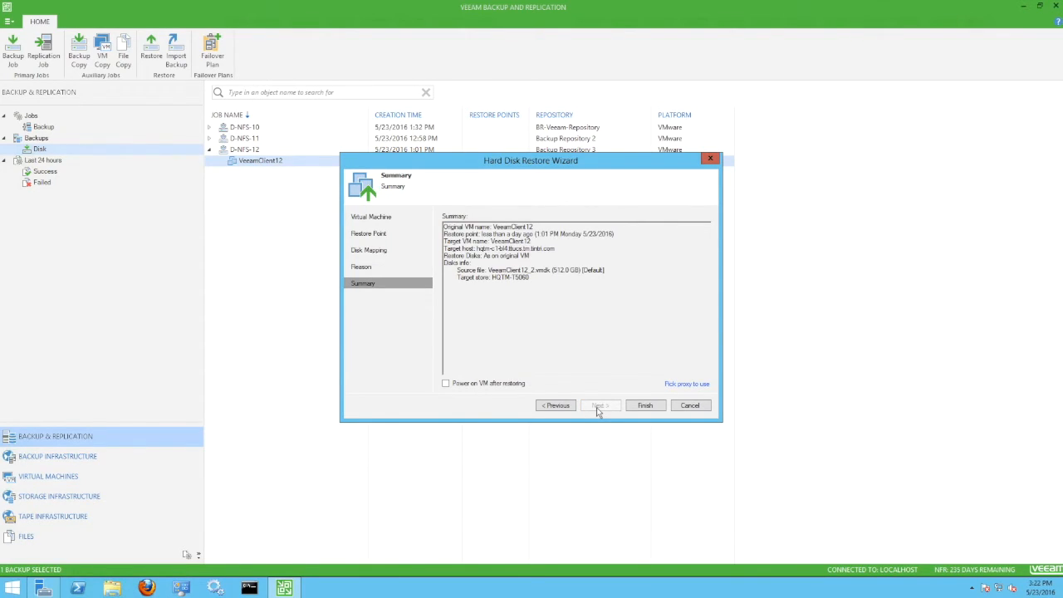
left_click(445, 382)
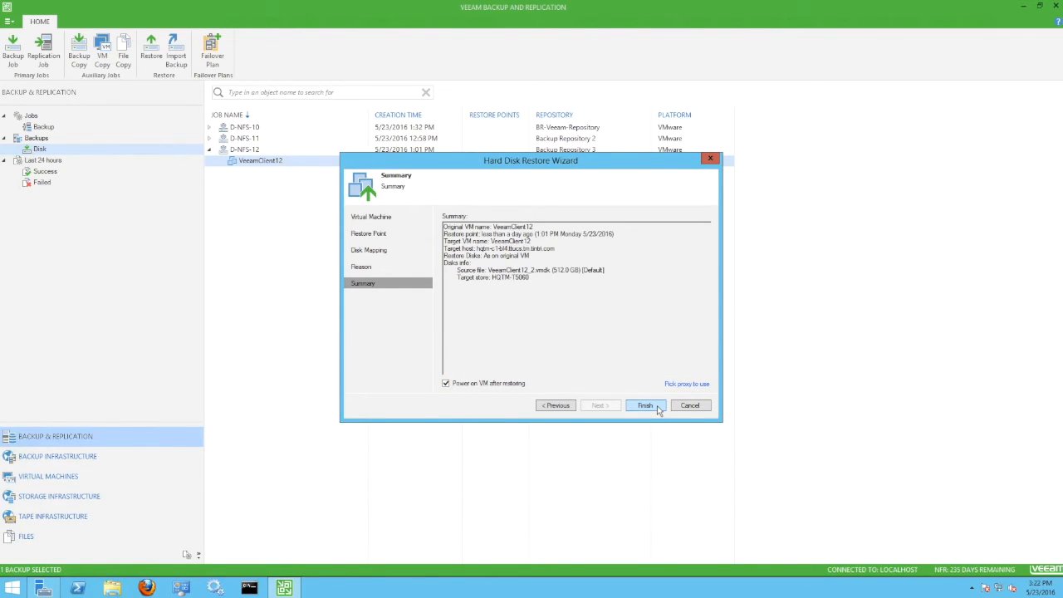
left_click(644, 405)
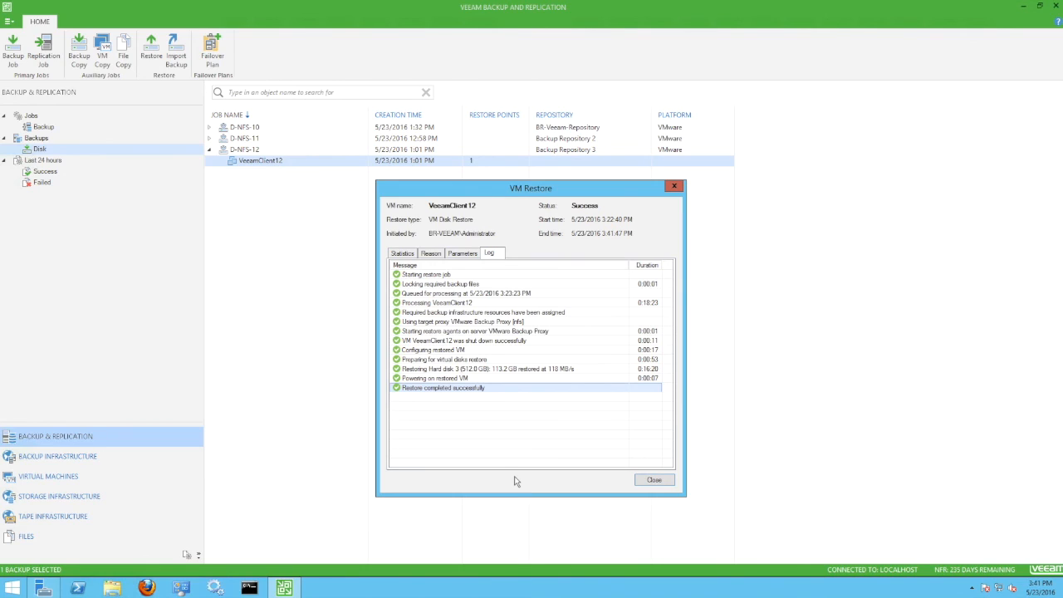
mouse_move(711, 407)
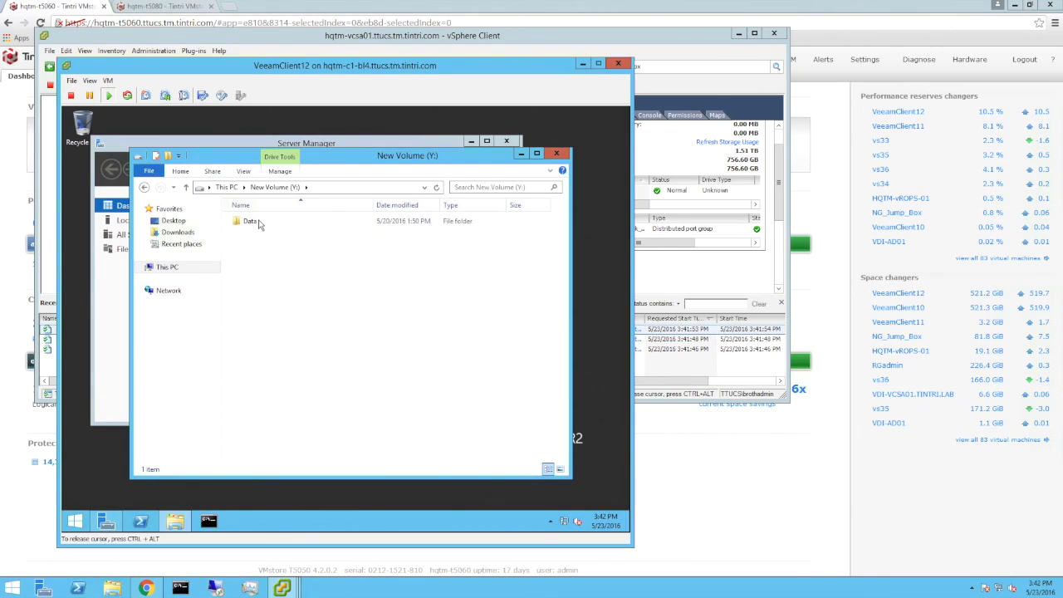
Browse into the restored Data folder on the Y: drive to see its five folders.
double_click(251, 221)
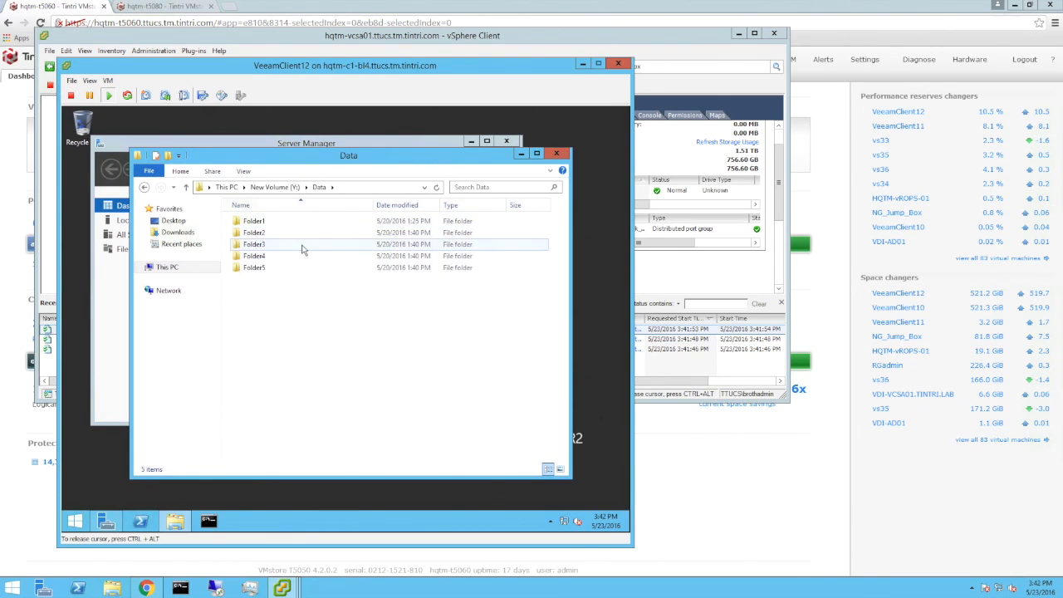